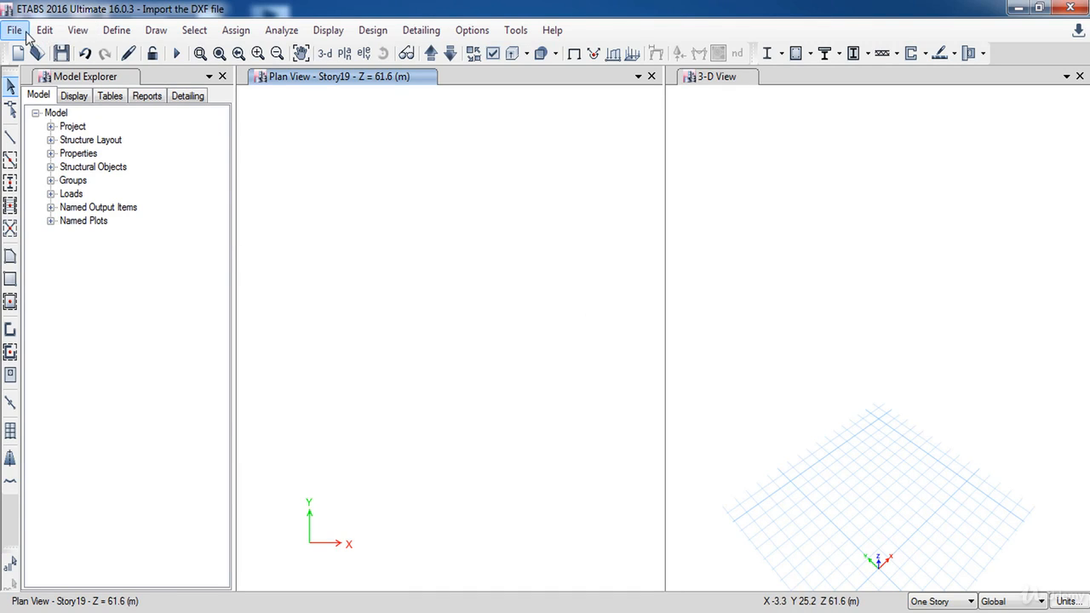
Start a DXF architectural grid import and choose the layout drawing file.
left_click(13, 30)
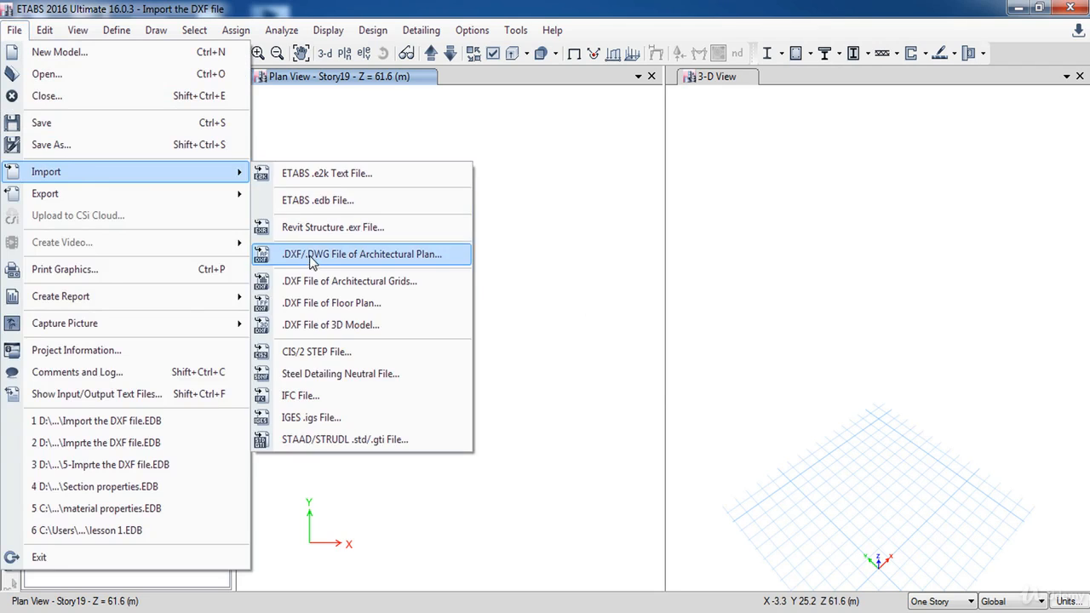
mouse_move(366, 281)
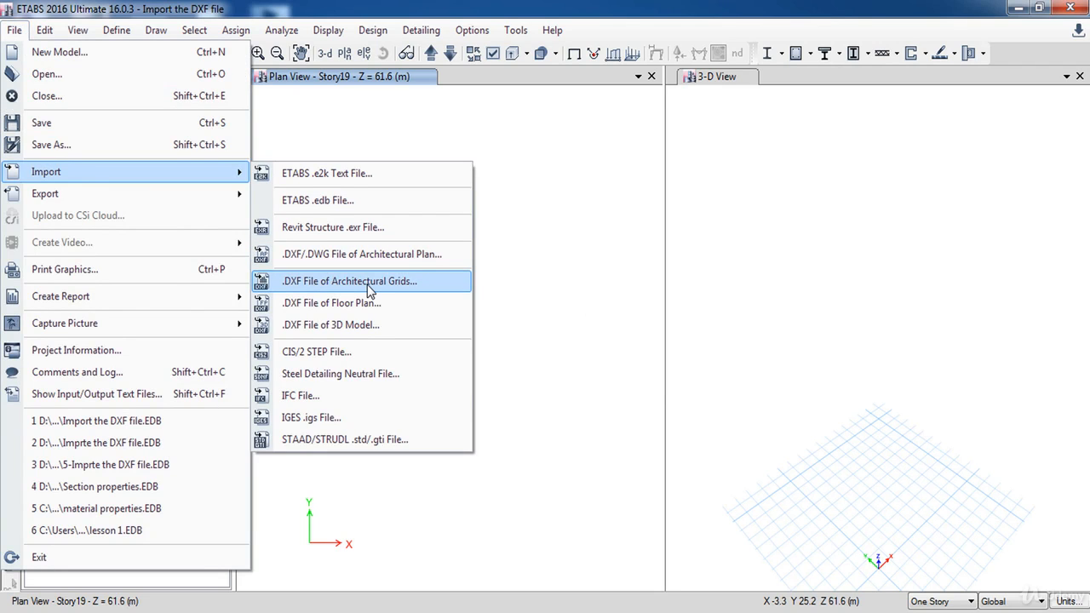
left_click(348, 282)
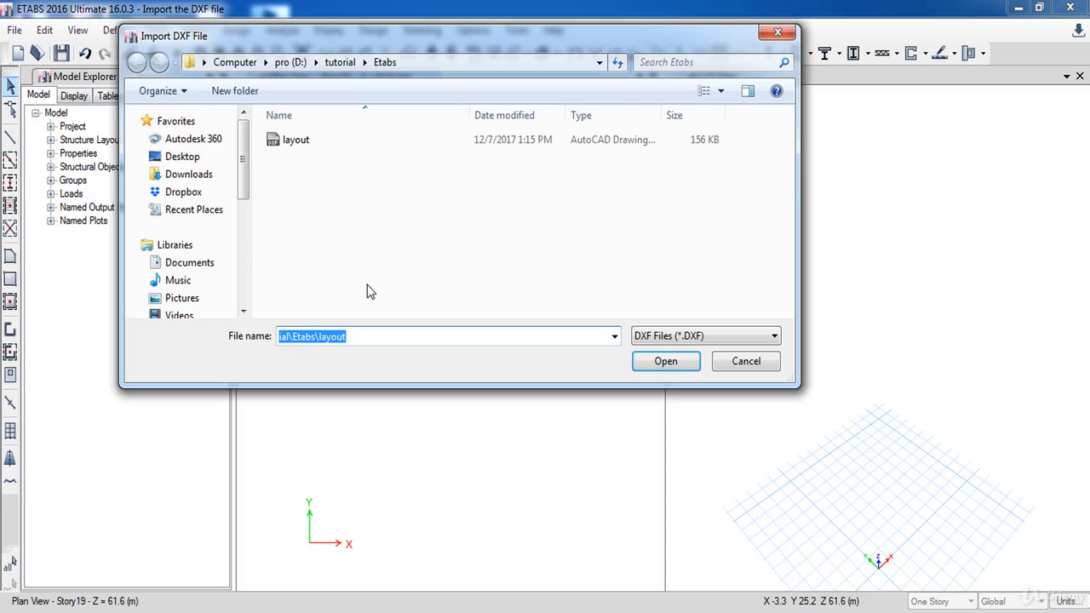
left_click(297, 140)
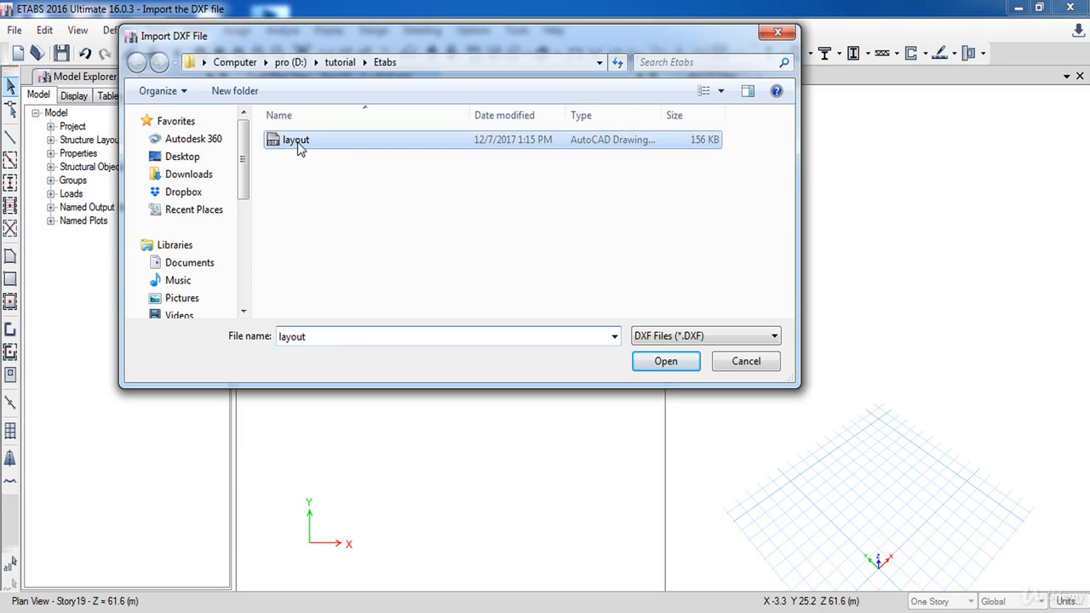
left_click(665, 362)
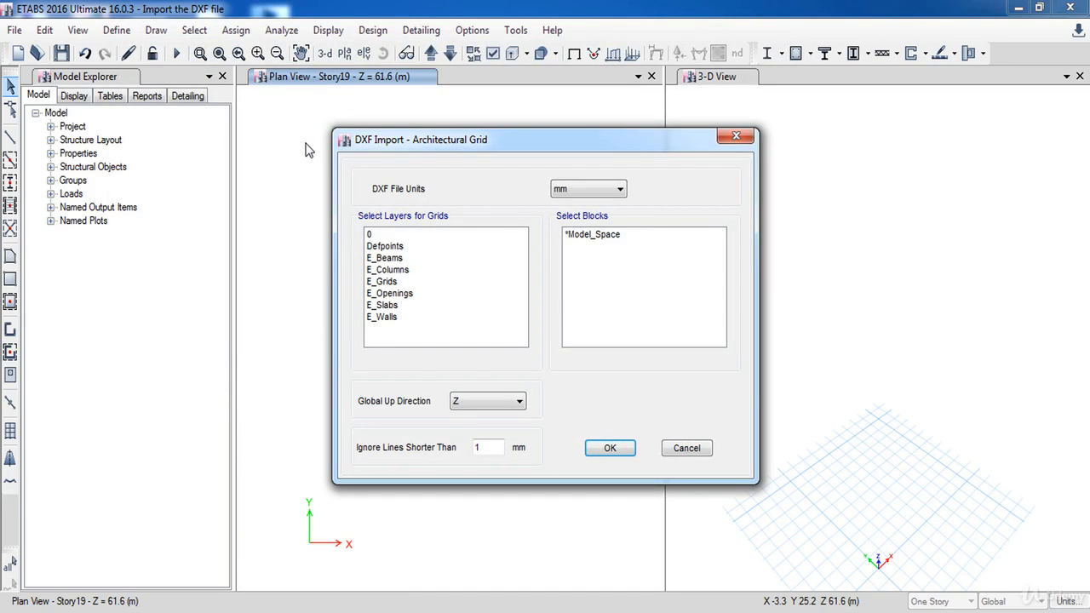
Set the drawing units to metres, pick the E_Grids layer and confirm the import.
left_click(621, 188)
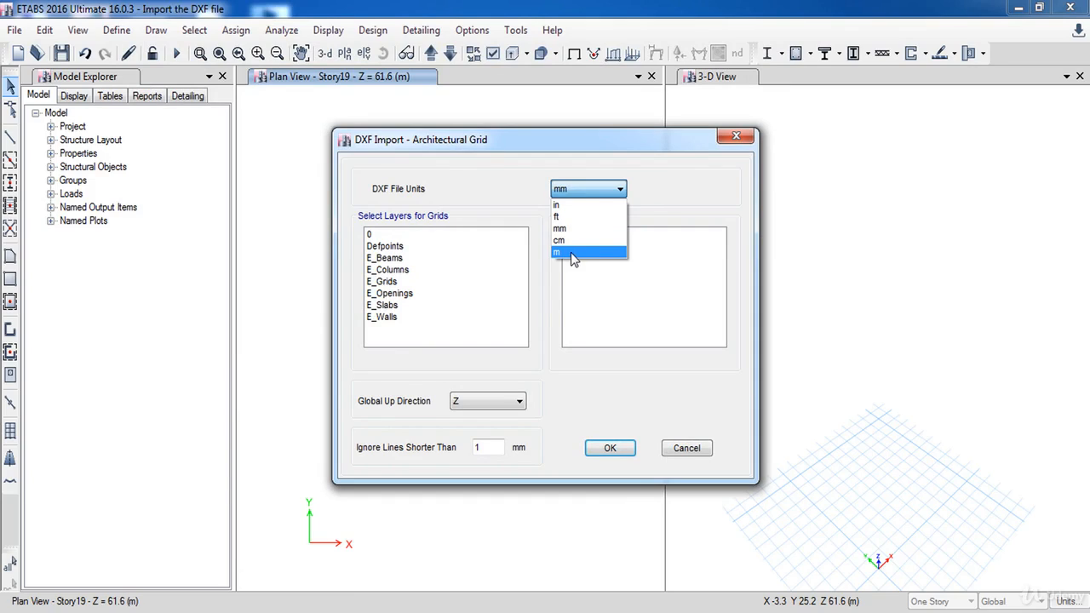
left_click(557, 252)
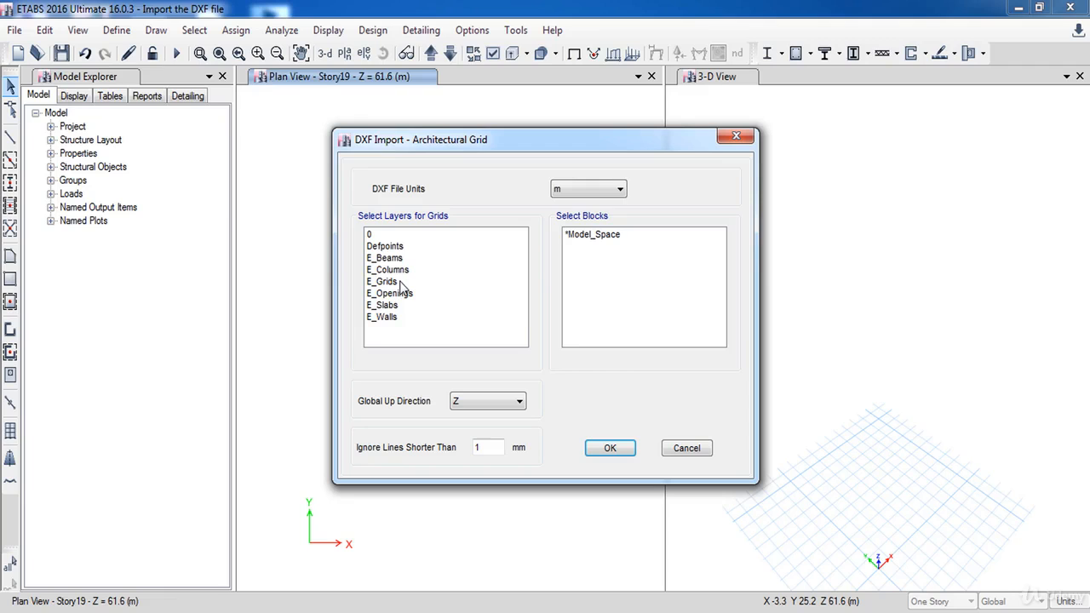
left_click(382, 281)
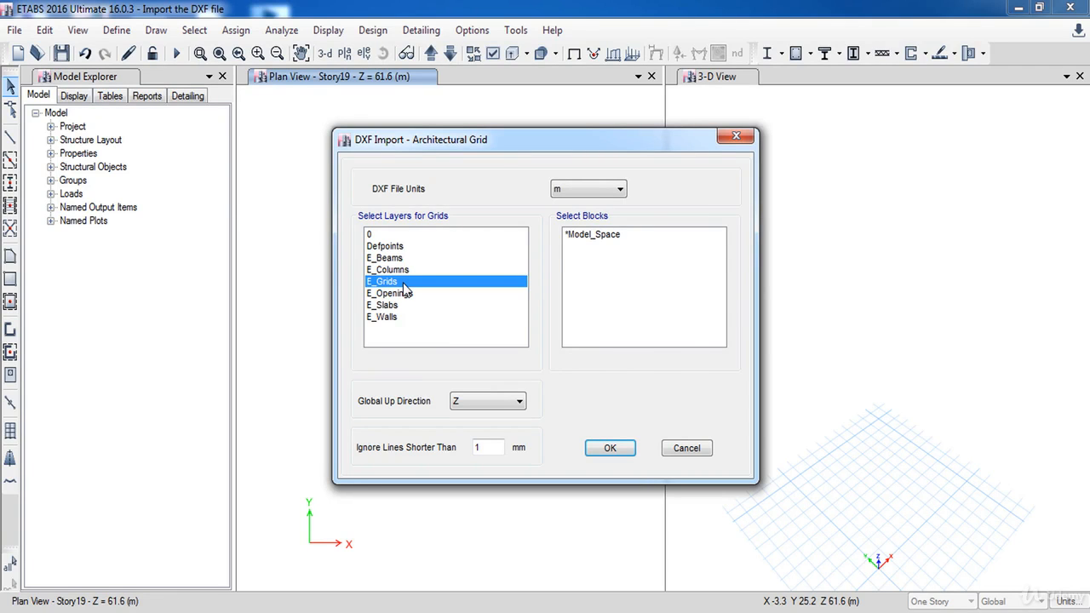
left_click(610, 448)
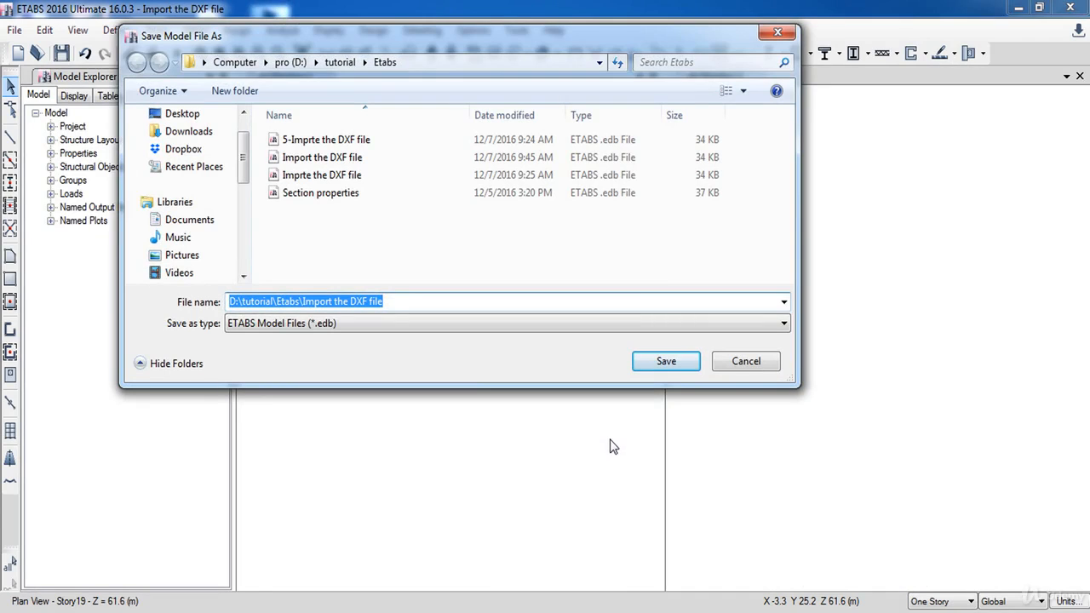
Save the model under its current name so the imported grids appear.
left_click(666, 362)
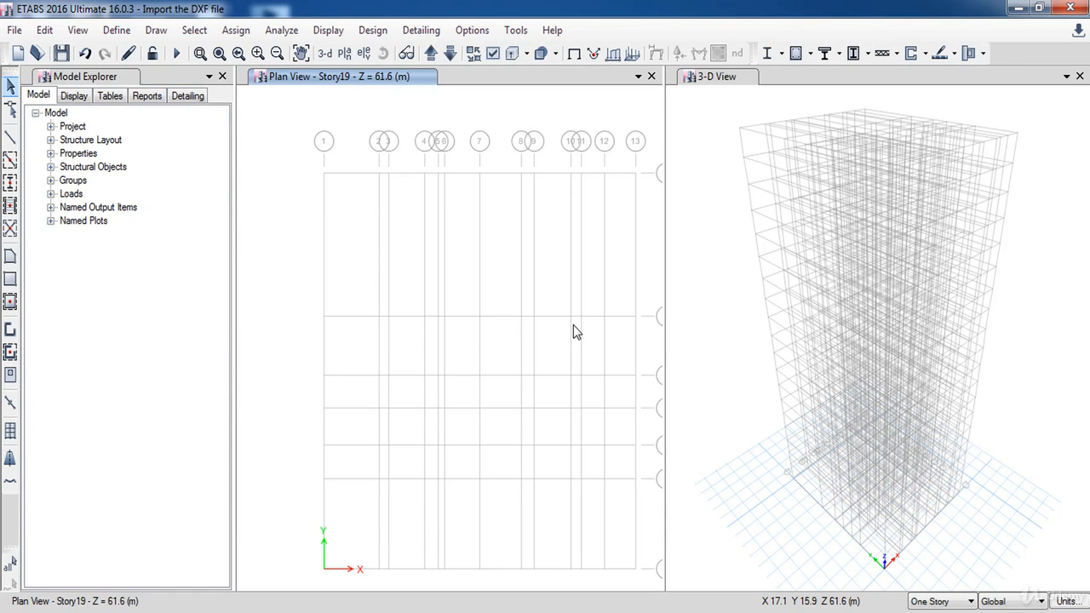
Start a DXF/DWG architectural plan import using the layout drawing.
left_click(14, 30)
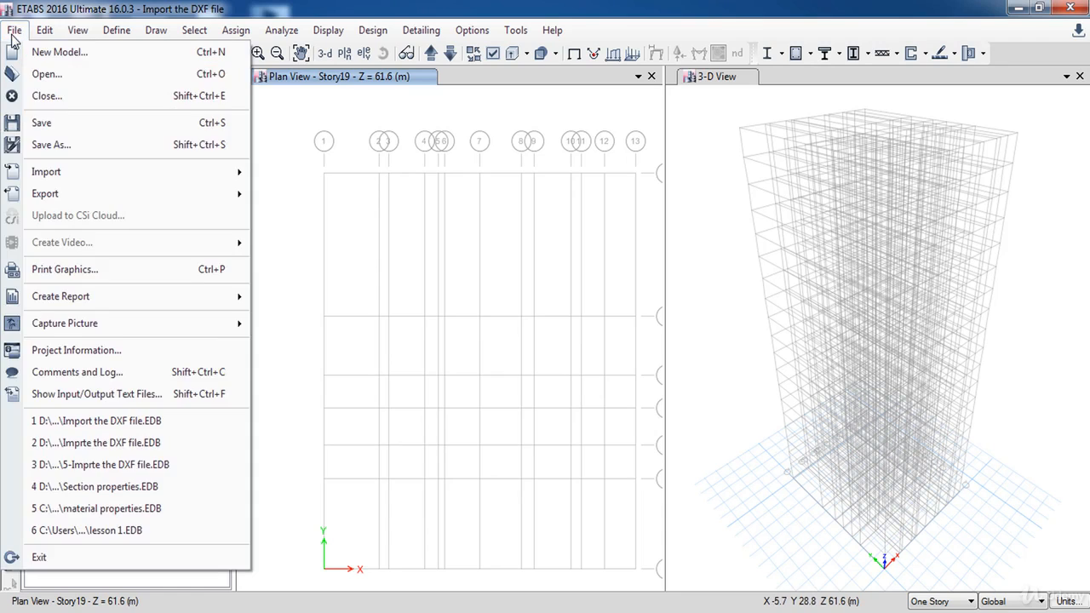
left_click(46, 171)
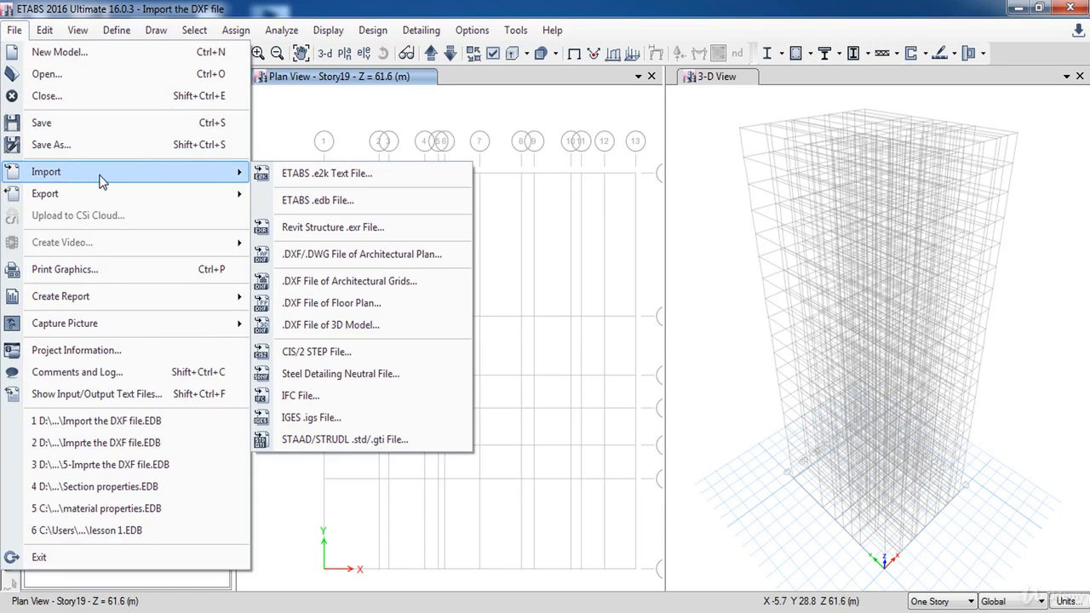
mouse_move(362, 254)
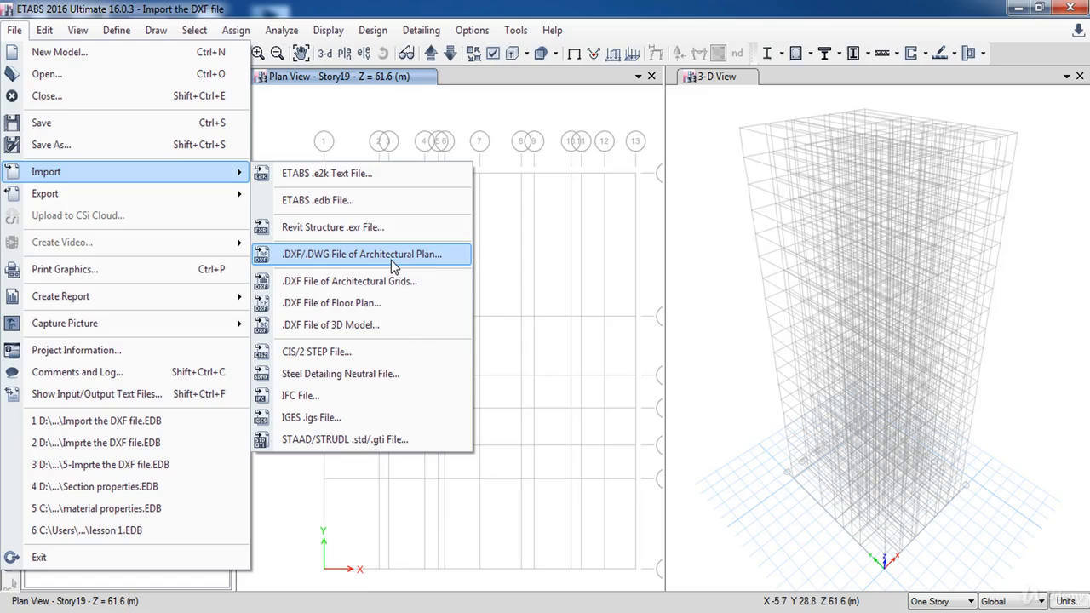
mouse_move(358, 264)
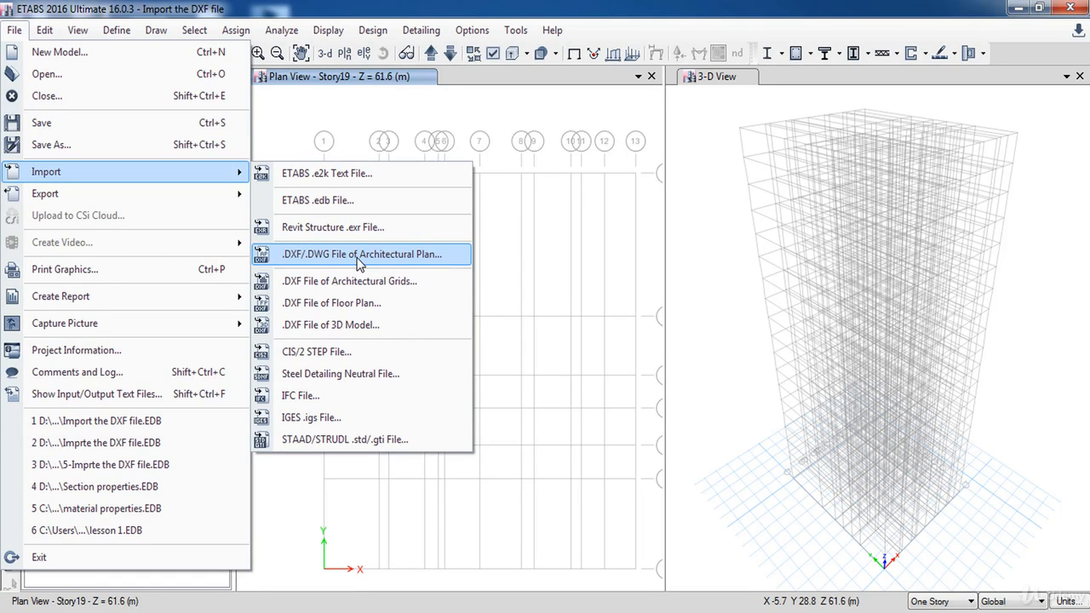
left_click(359, 254)
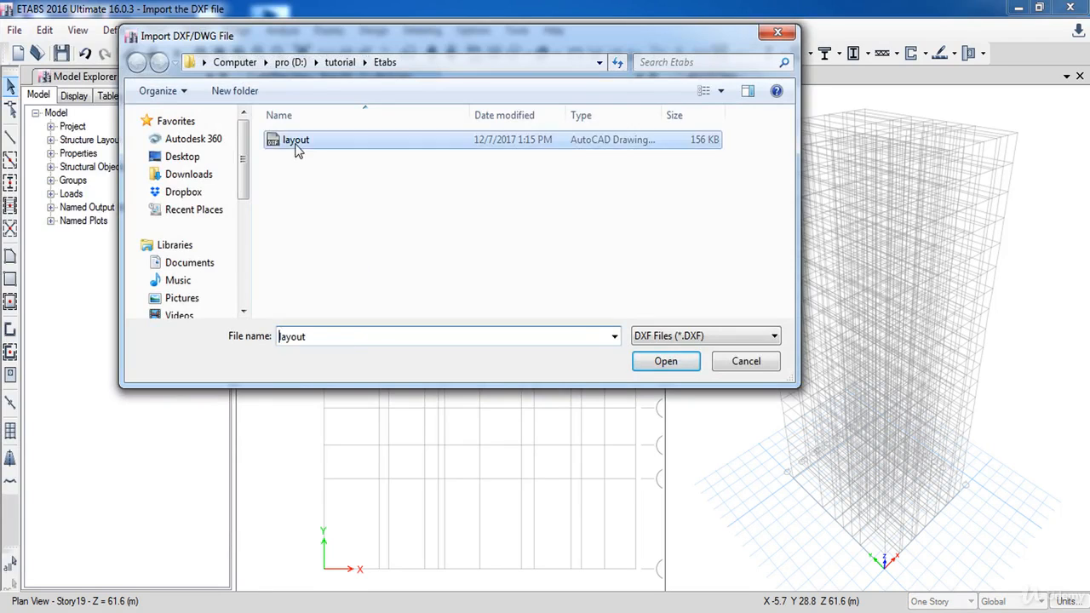
left_click(666, 361)
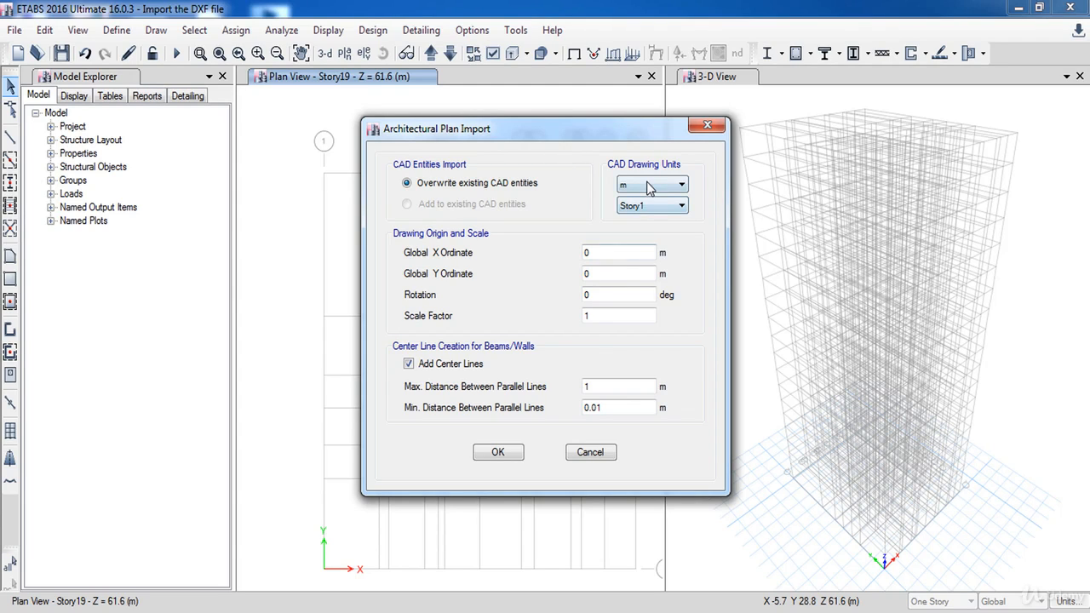
mouse_move(651, 220)
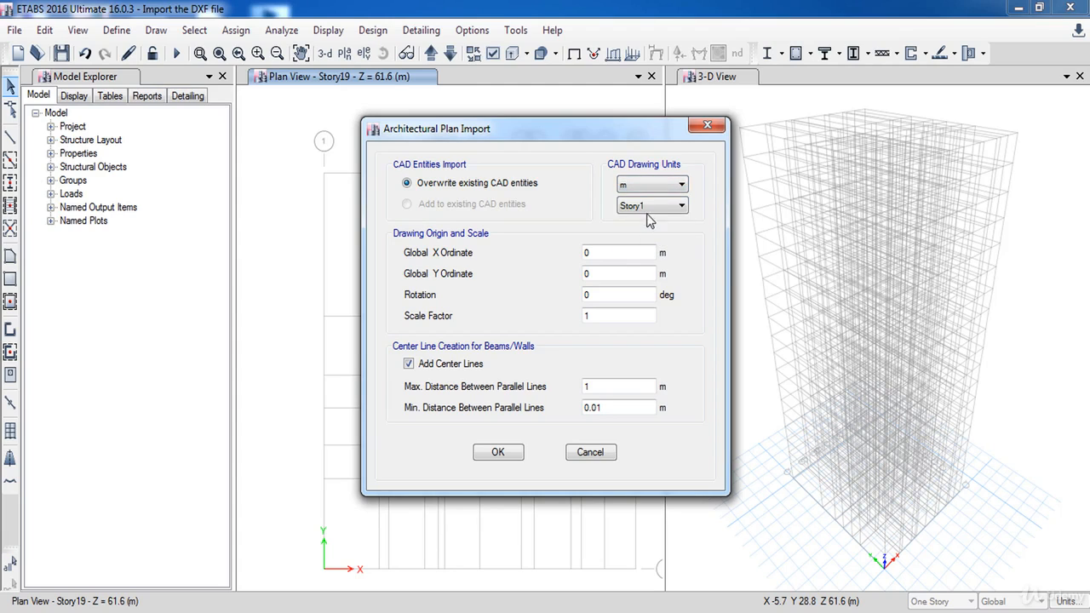
Keep metre units and place the imported drawing on Story1.
left_click(680, 204)
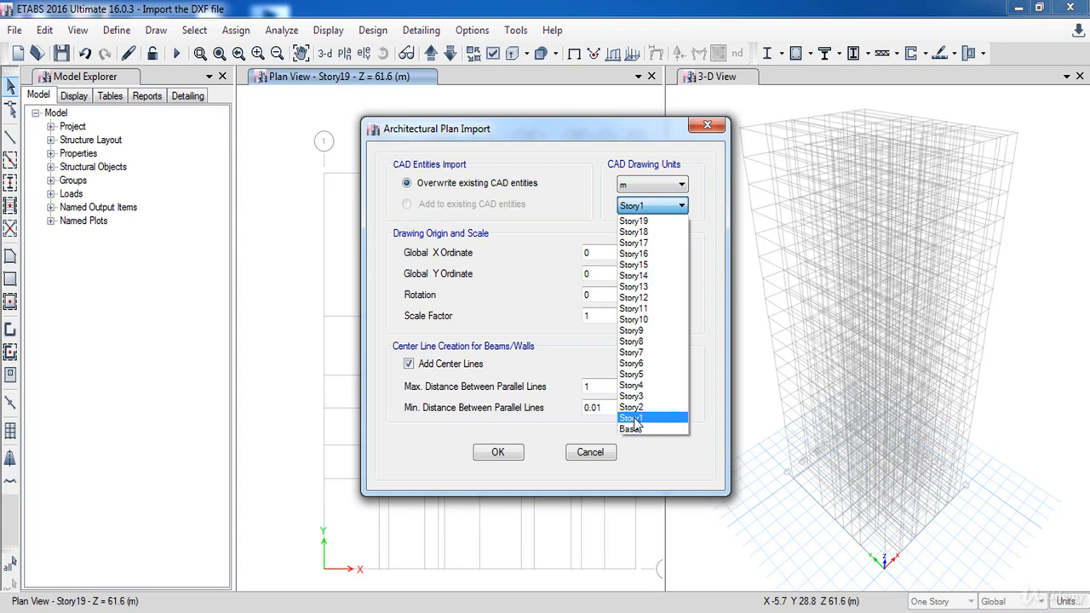
left_click(498, 452)
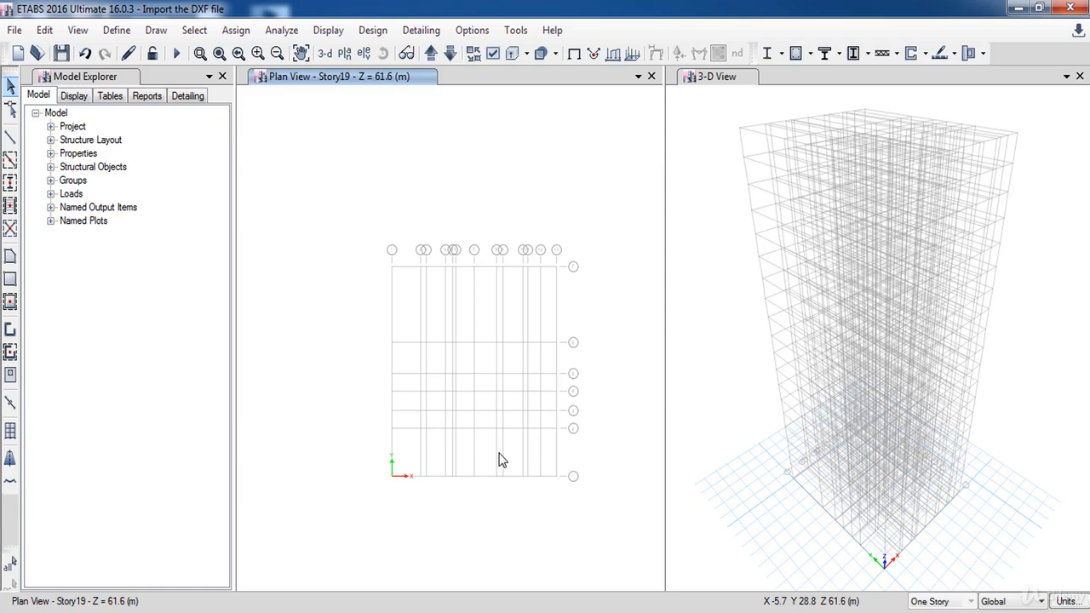
Set the plan view to Story1 where the imported layout lines appear.
left_click(75, 96)
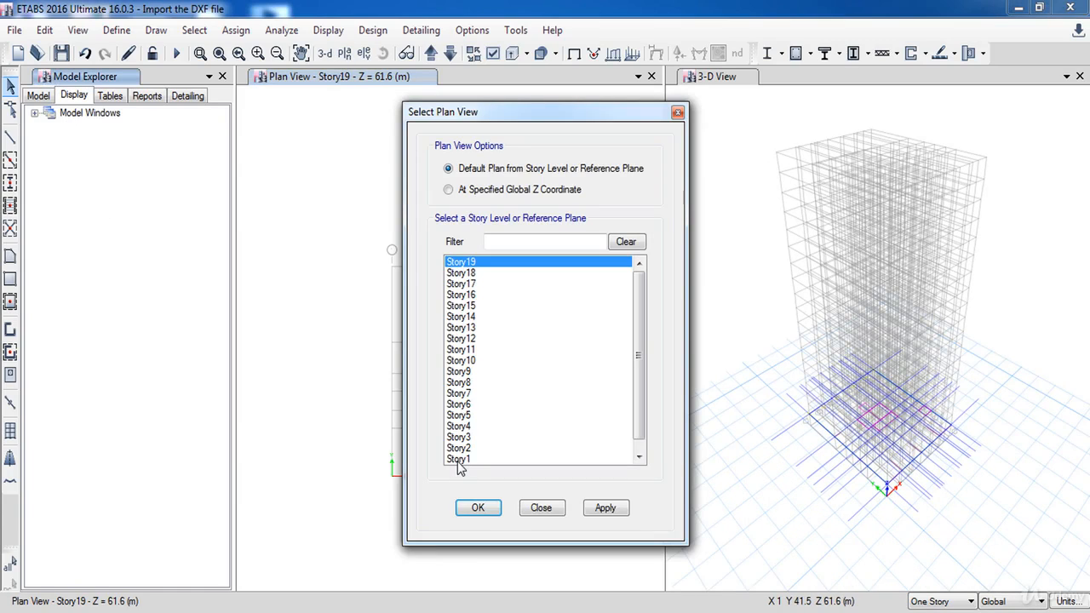
left_click(477, 508)
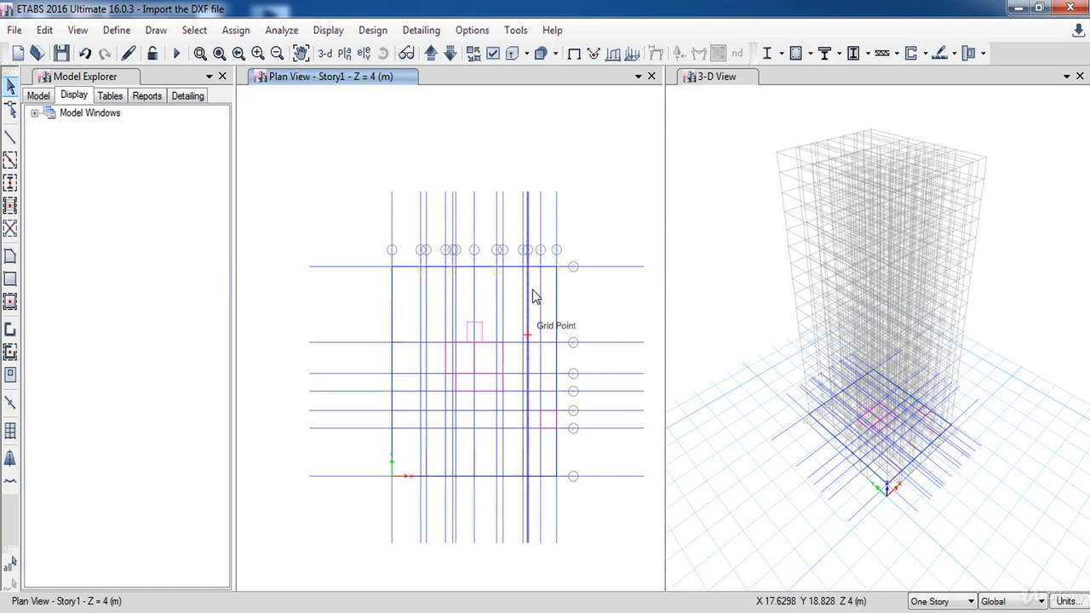
In Architectural Plan Options, deselect all layers and leave only E_Columns visible.
left_click(472, 31)
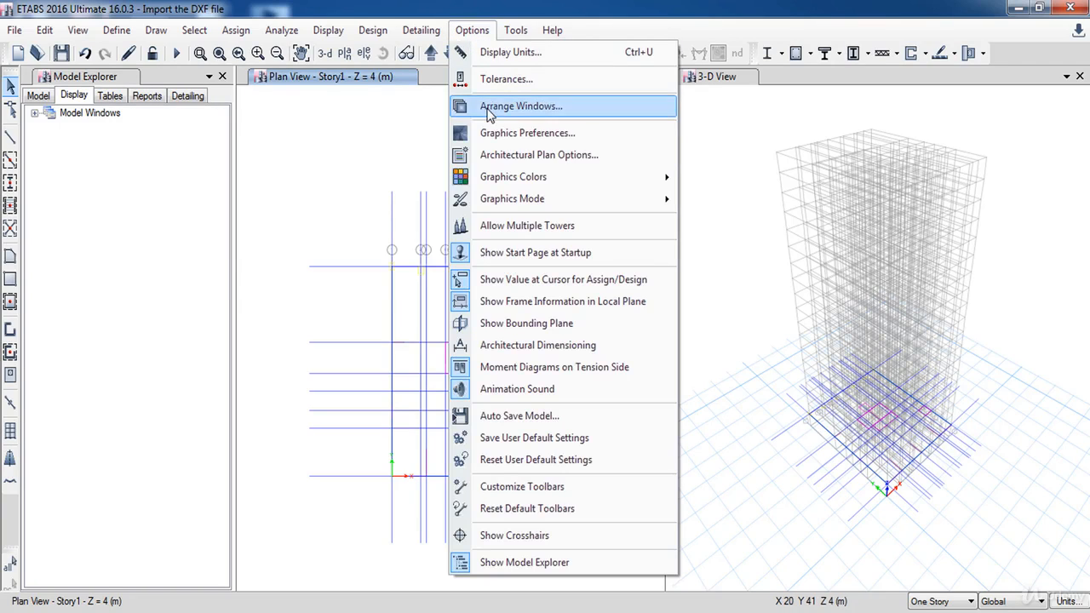
mouse_move(512, 155)
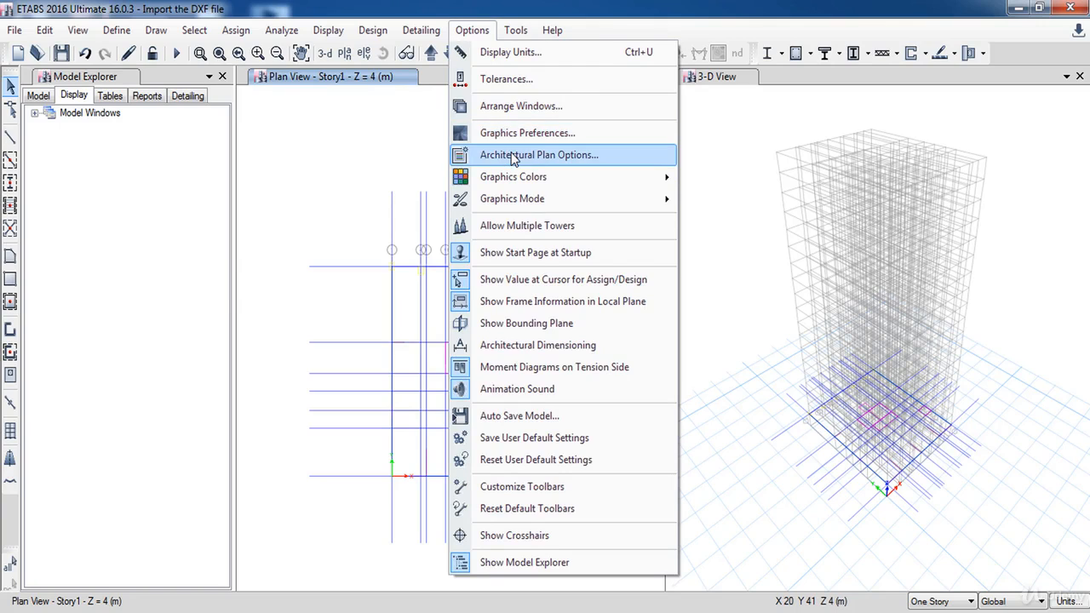
left_click(538, 153)
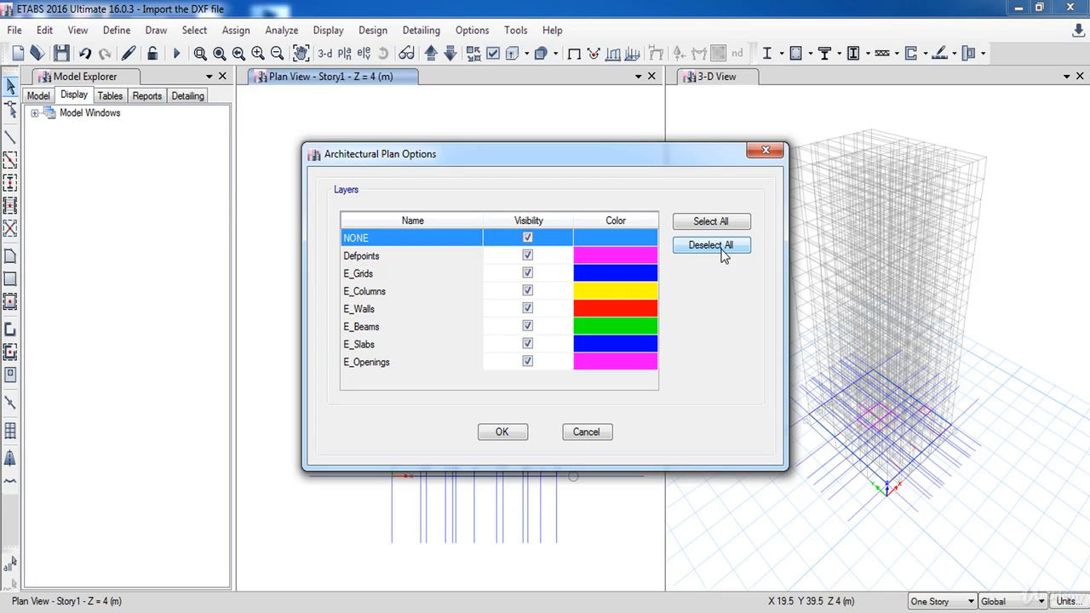
left_click(713, 245)
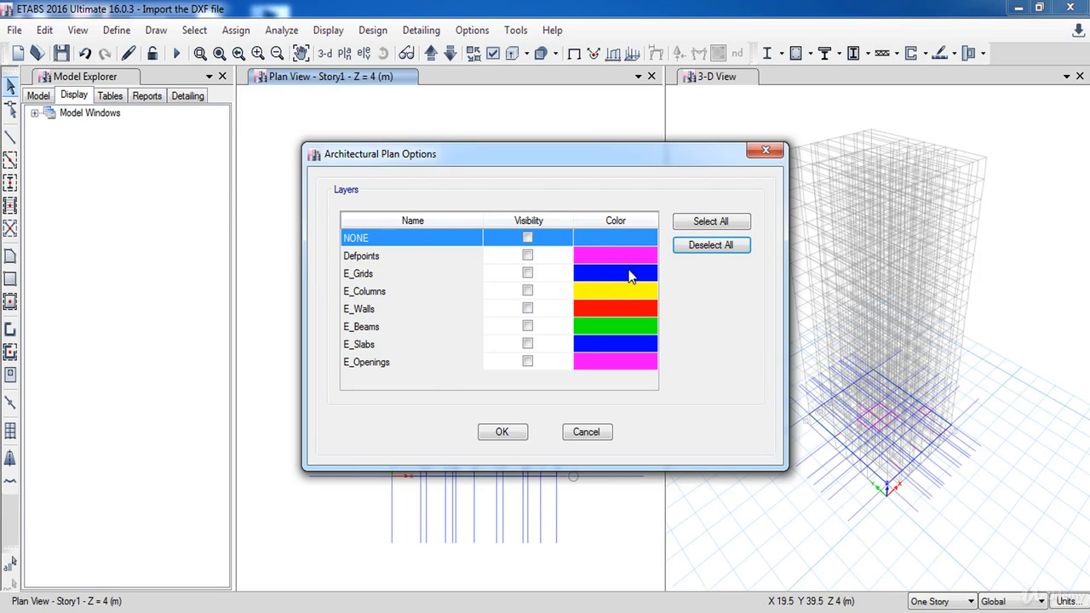
left_click(528, 290)
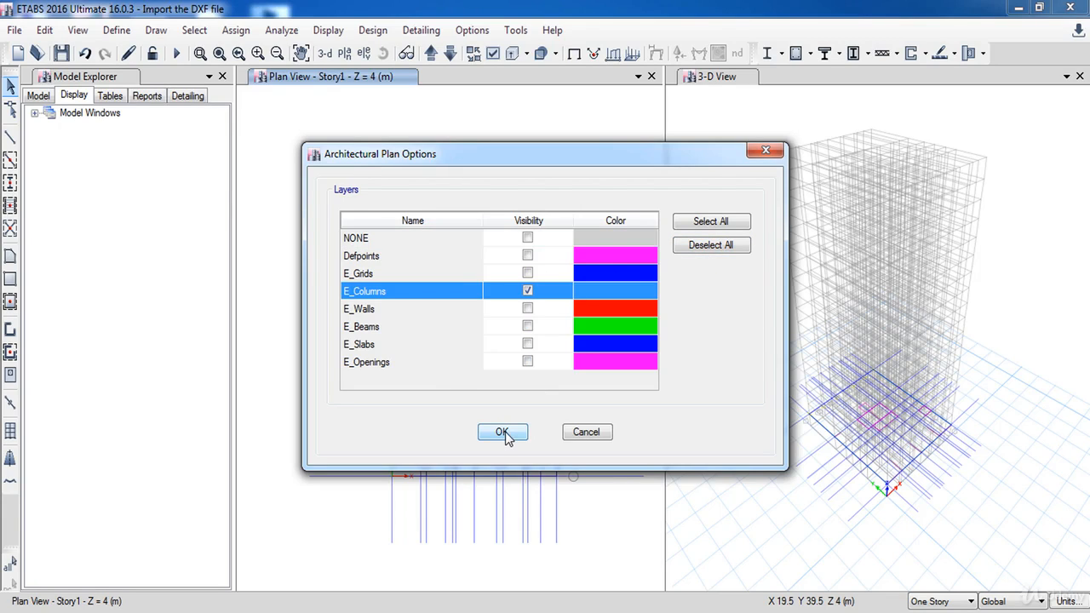
left_click(503, 433)
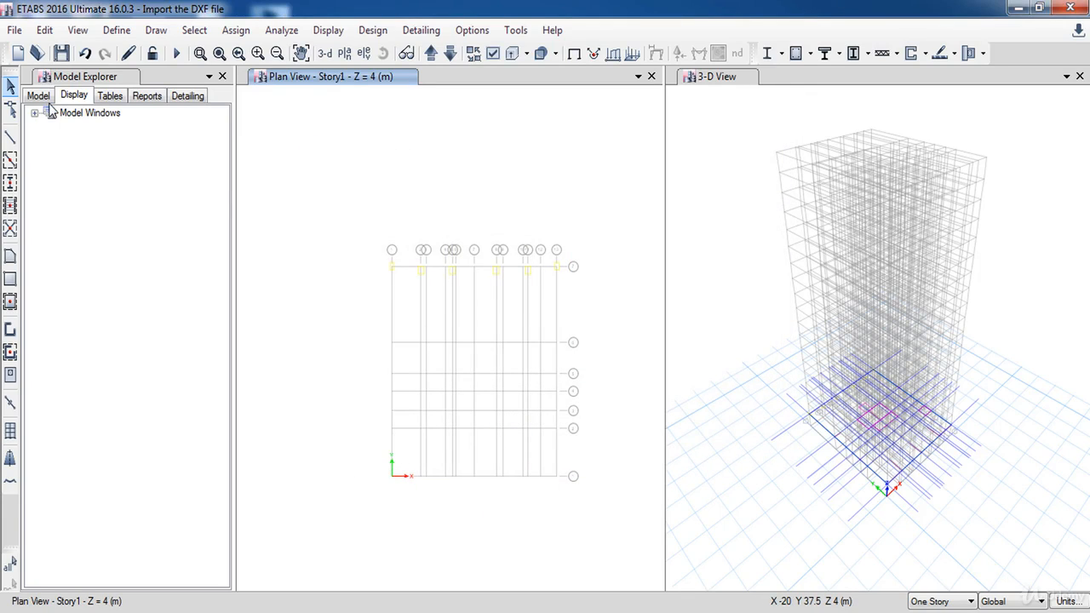
In Model Explorer's architectural layers, add column objects from E_Columns, then bring up the E_Walls layer.
left_click(34, 113)
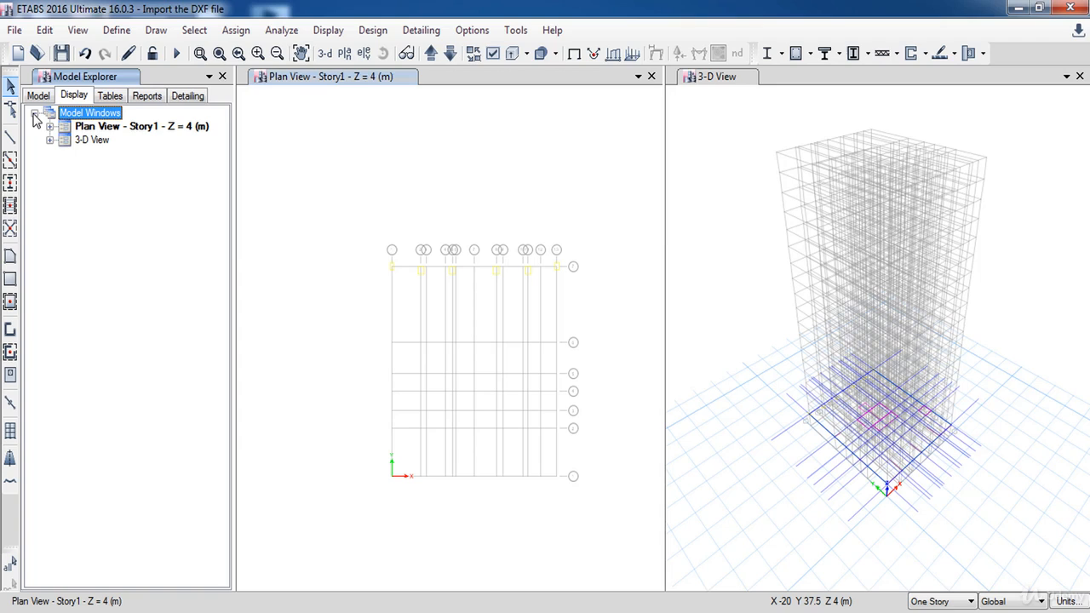
left_click(51, 139)
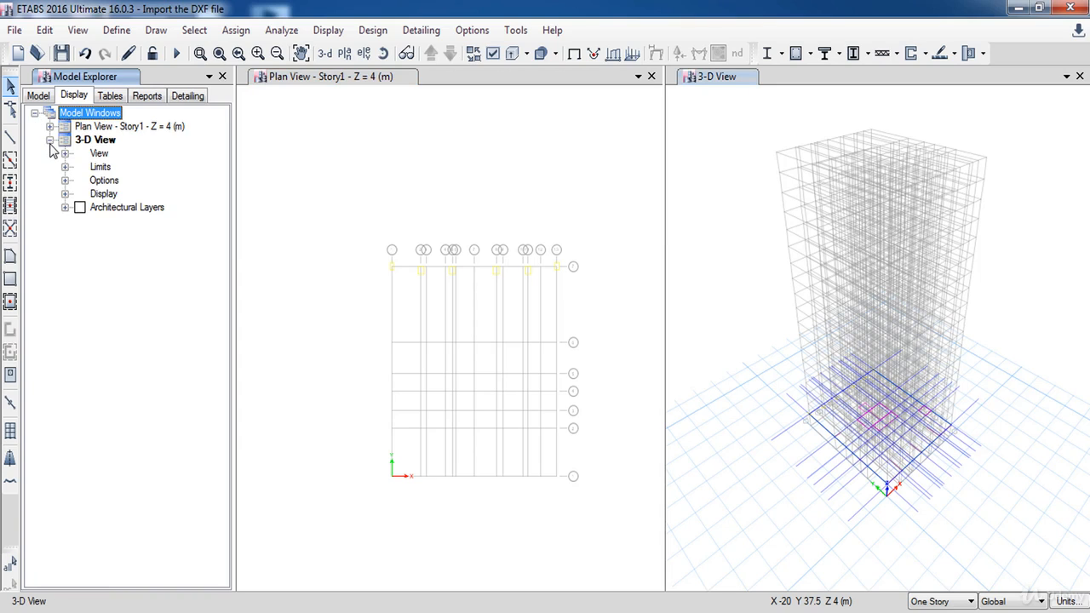
left_click(64, 208)
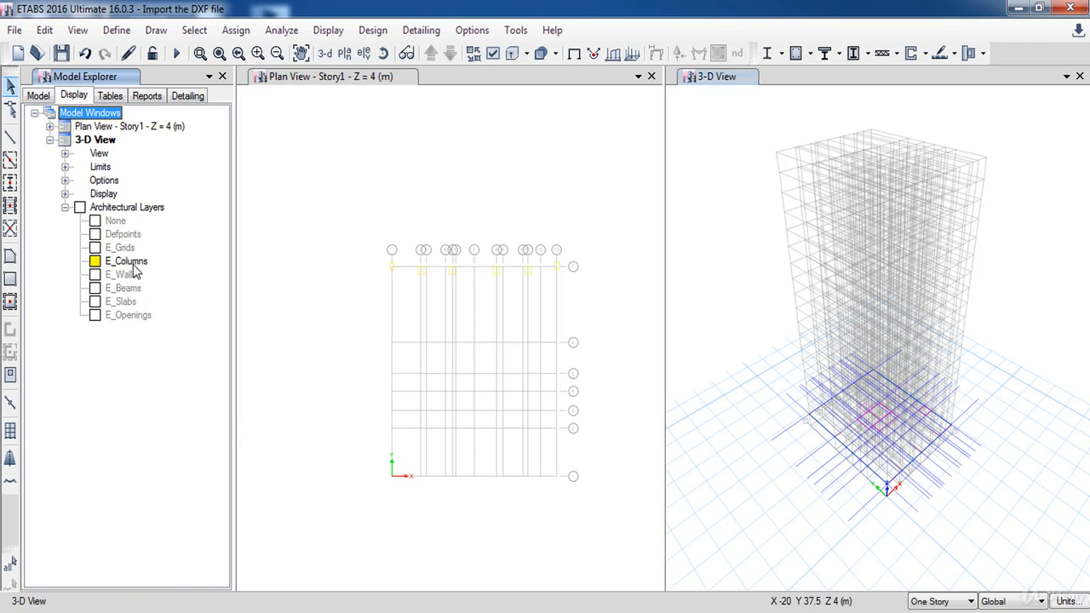
left_click(126, 261)
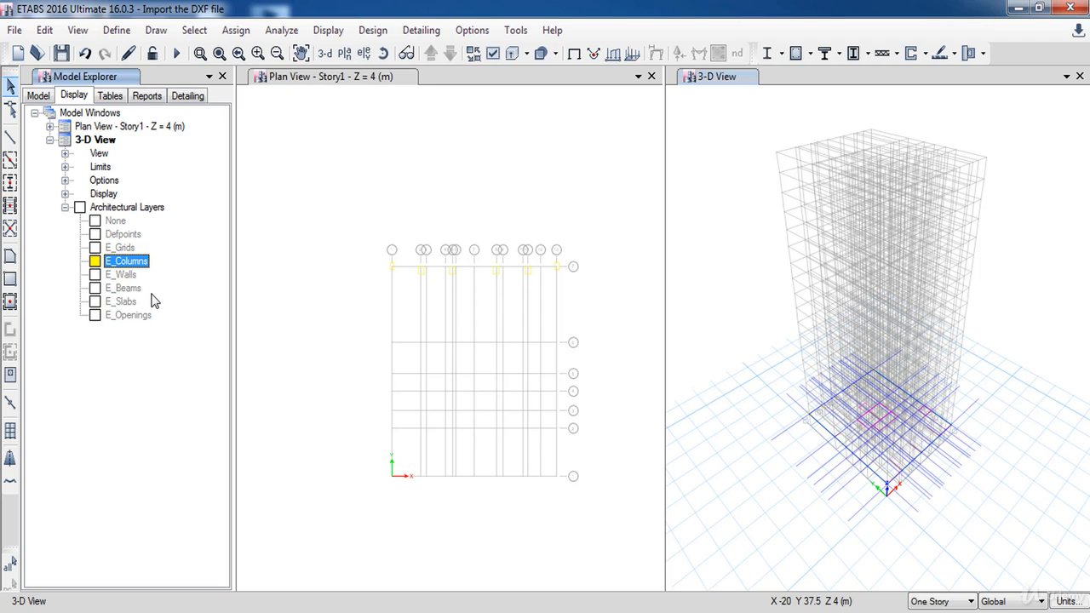
right_click(126, 261)
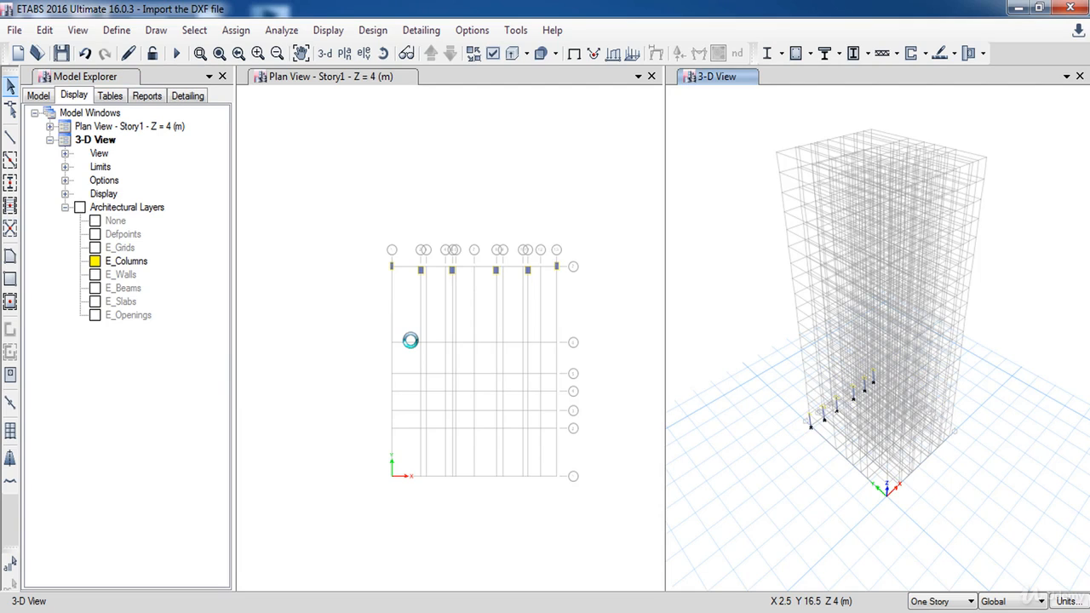
right_click(126, 261)
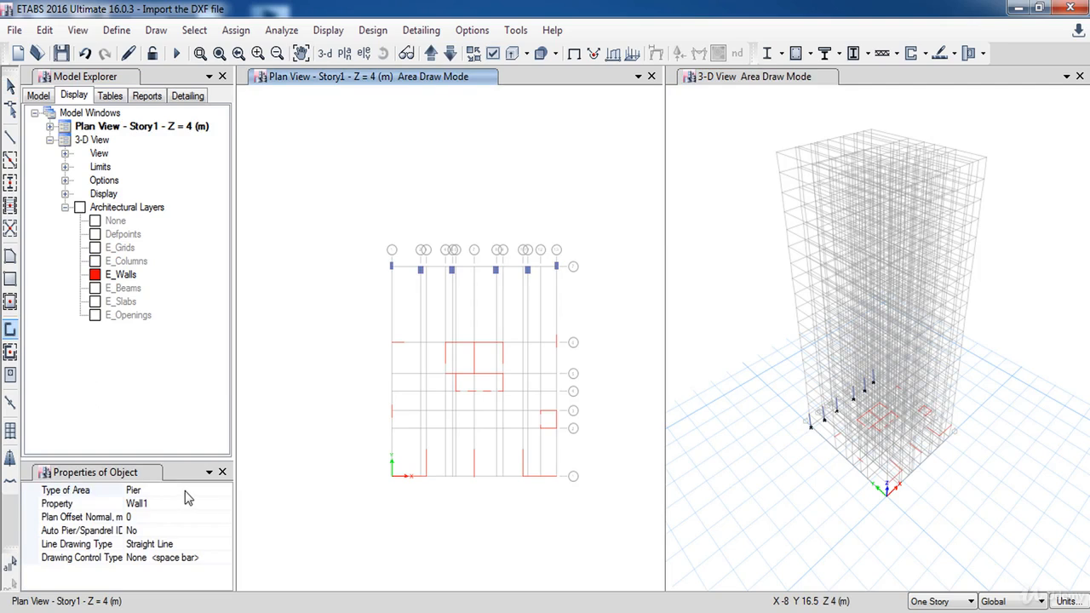
mouse_move(154, 494)
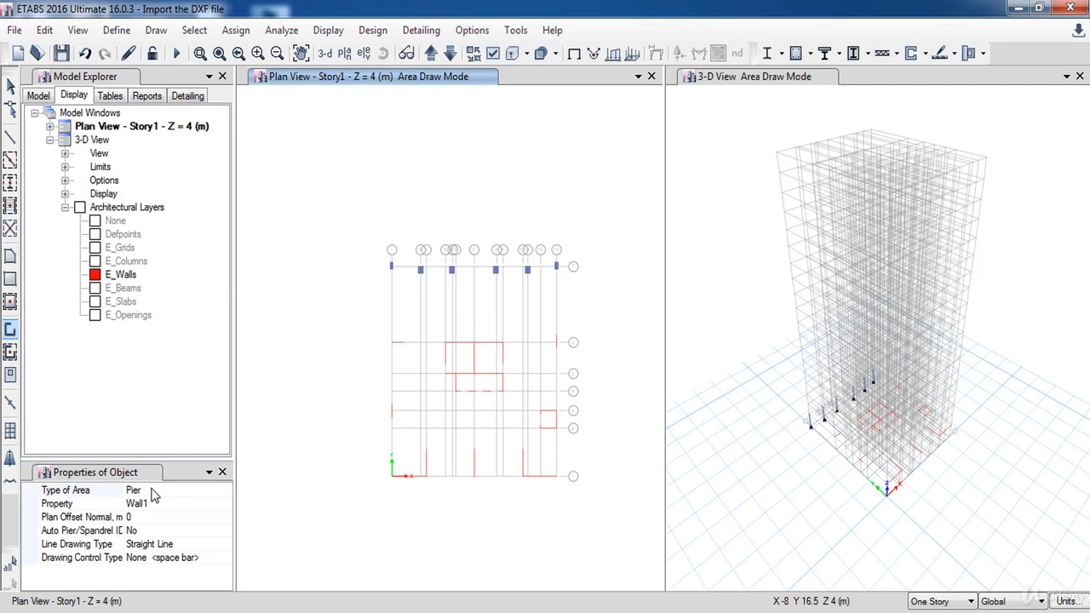
mouse_move(157, 508)
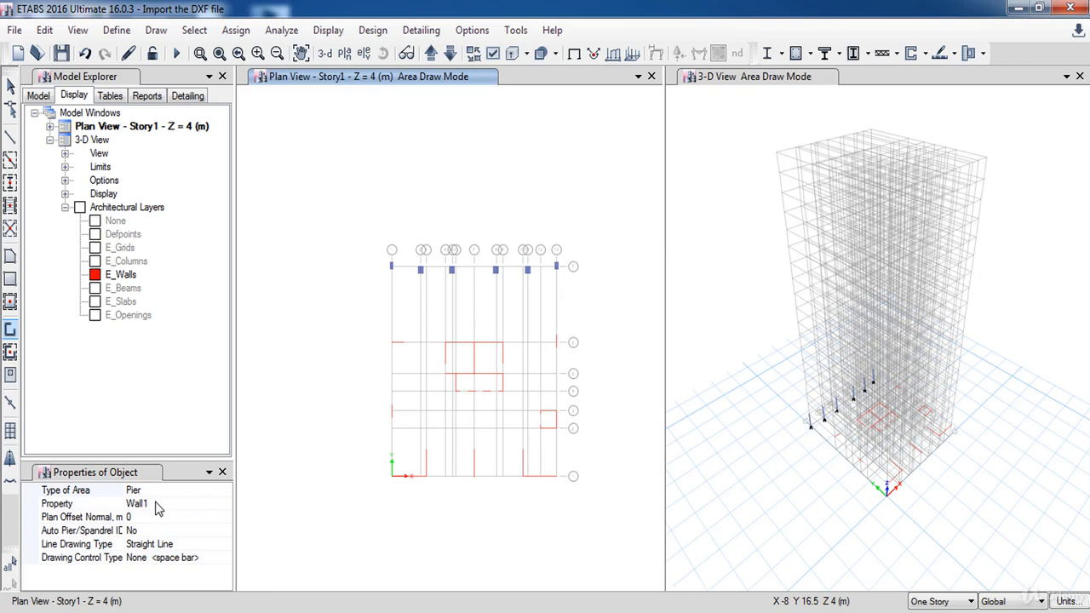
Choose the W 35 wall section and add ETABS walls on the traced outer wall lines.
left_click(225, 504)
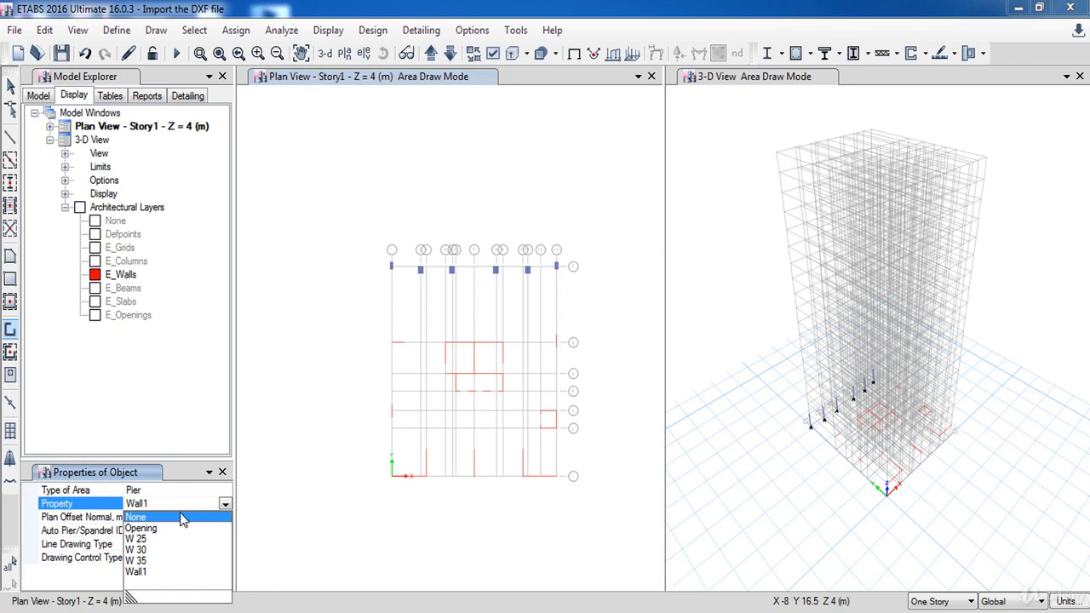
left_click(137, 560)
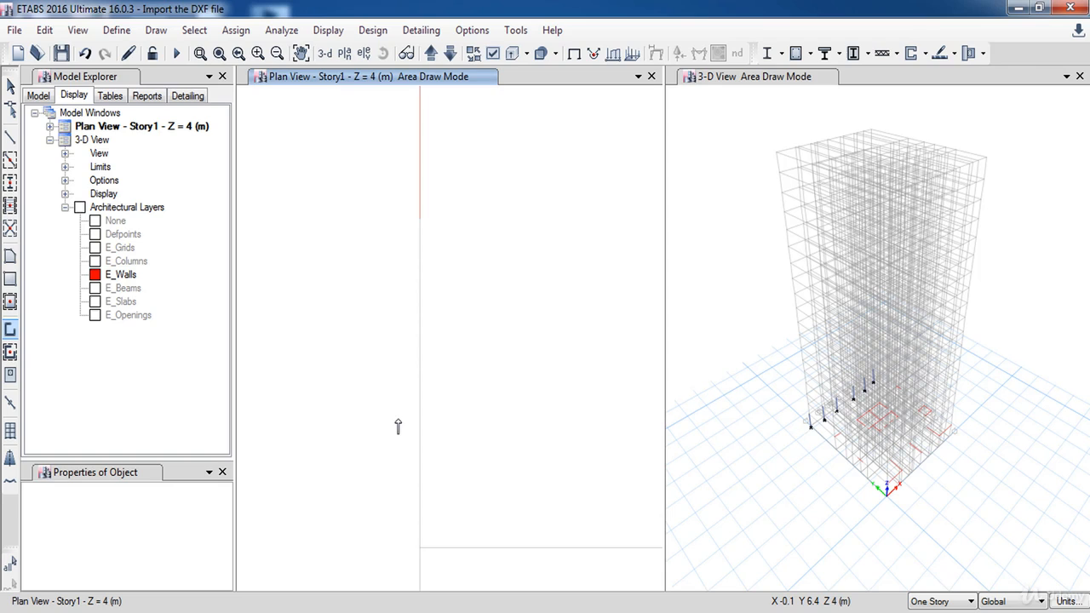
right_click(419, 157)
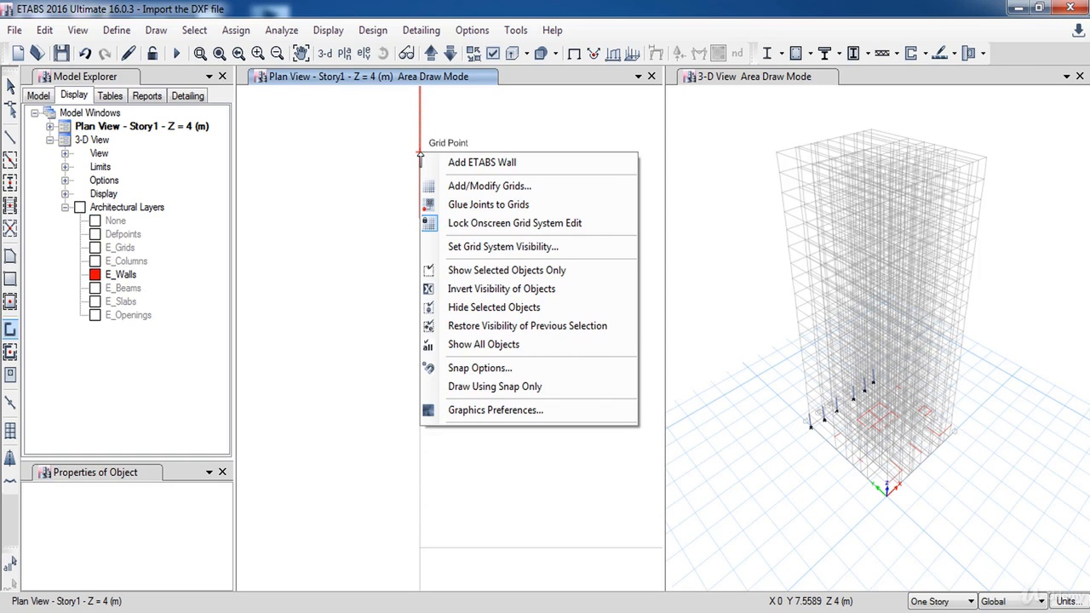
mouse_move(482, 162)
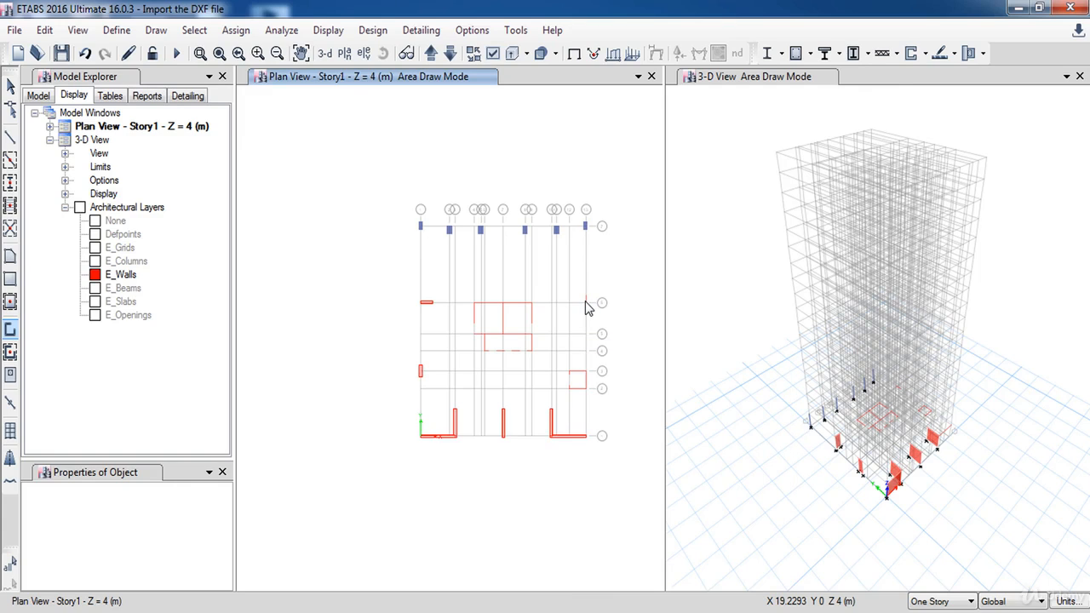
right_click(588, 303)
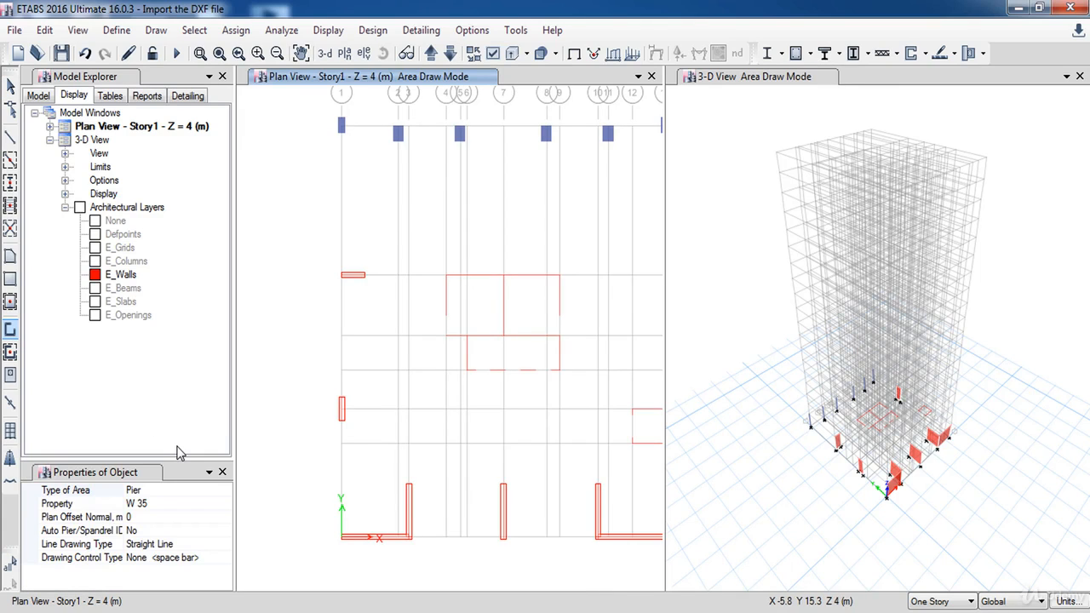
Switch the section to W 30 and add the central core walls on their outlines.
left_click(82, 504)
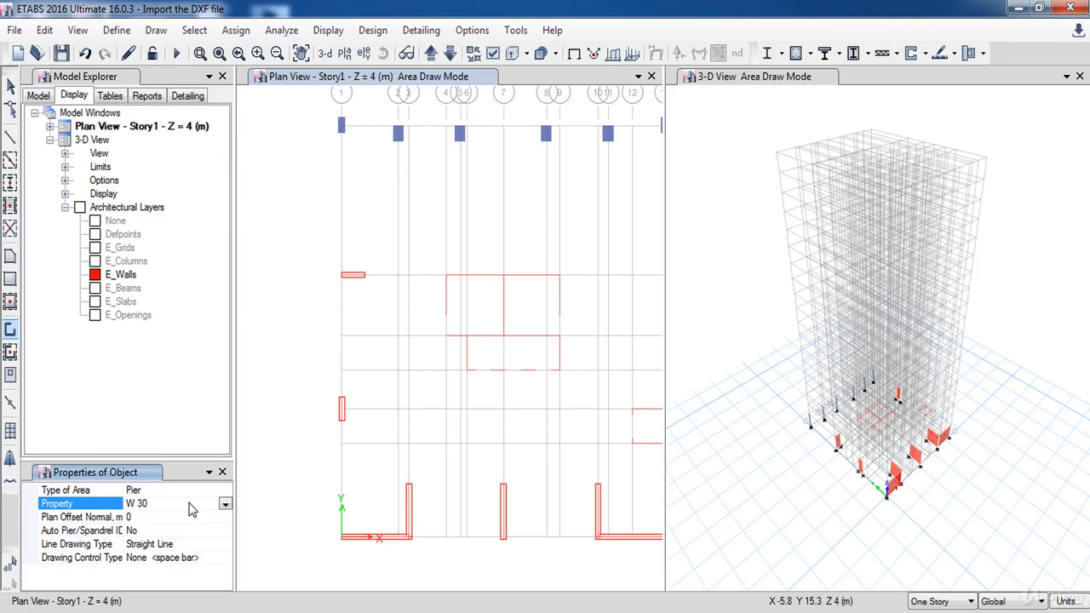
mouse_move(398, 315)
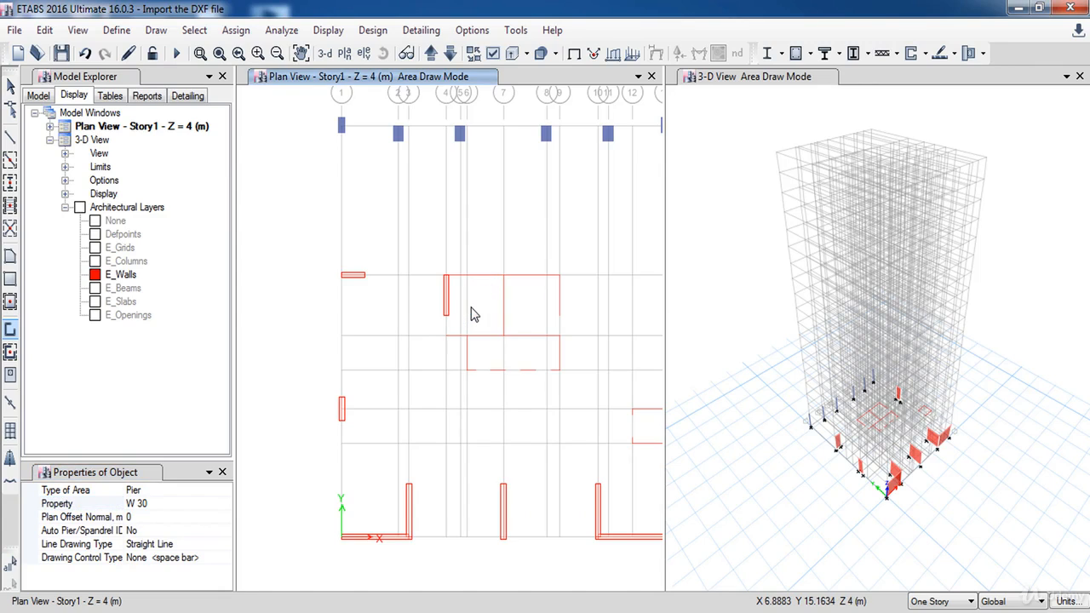
mouse_move(477, 283)
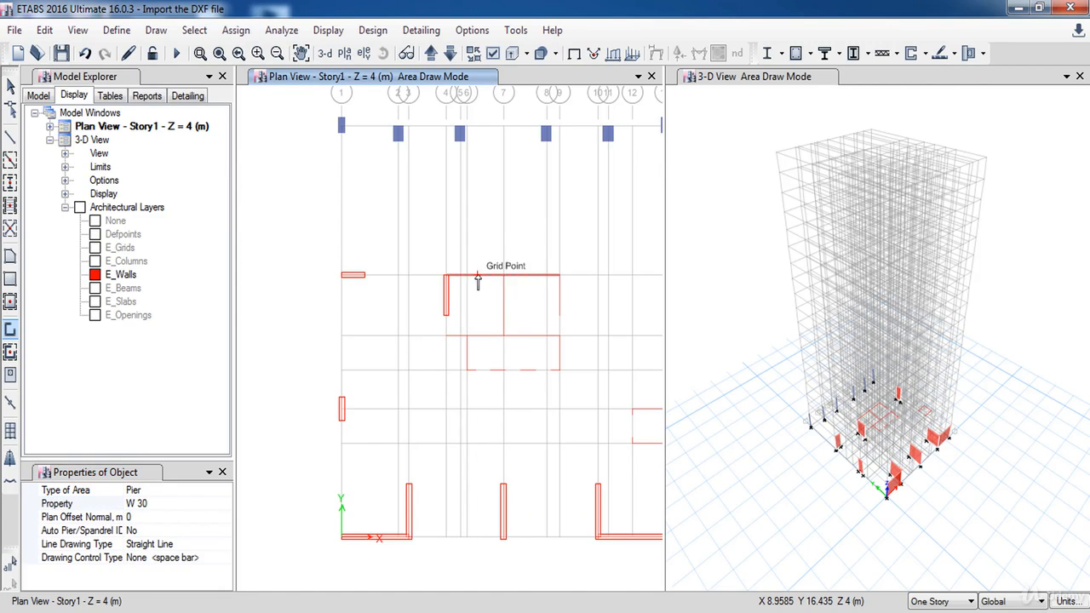
right_click(477, 286)
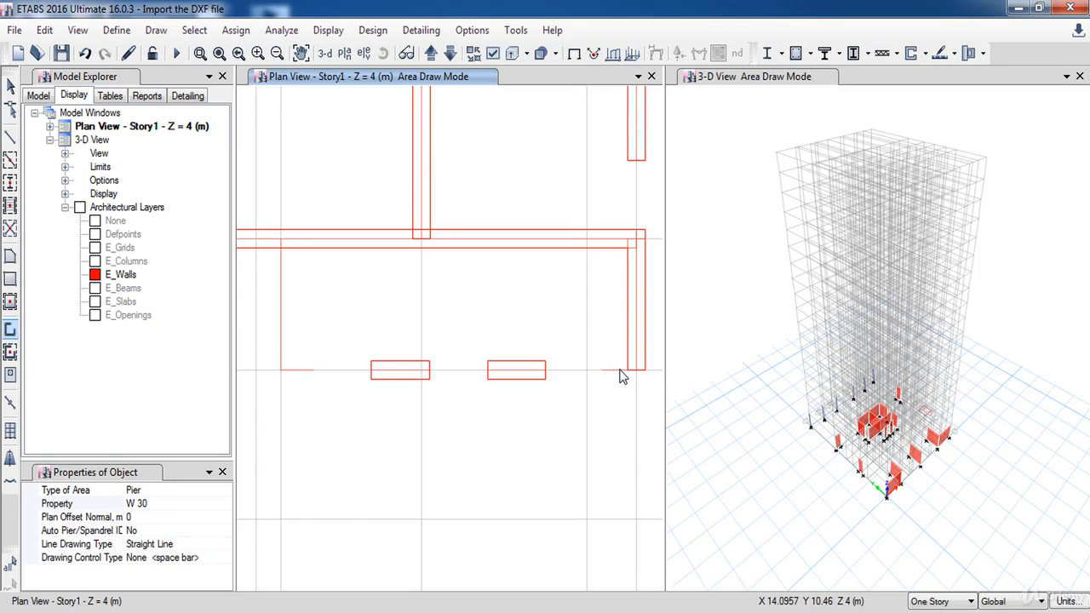
right_click(622, 374)
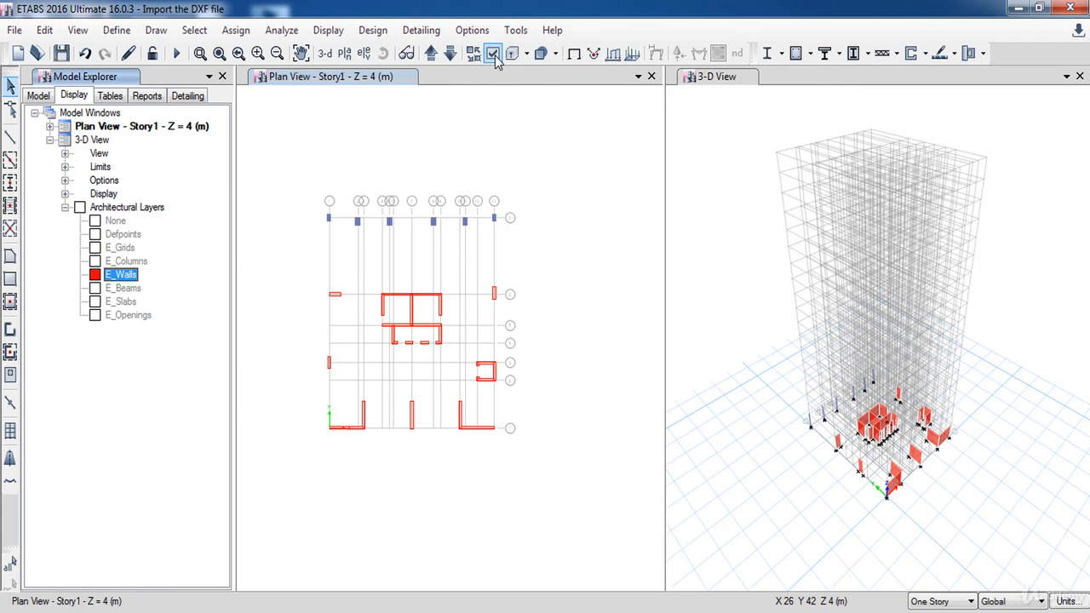
Turn on shell local axes under Object Assignments in the view options.
left_click(494, 52)
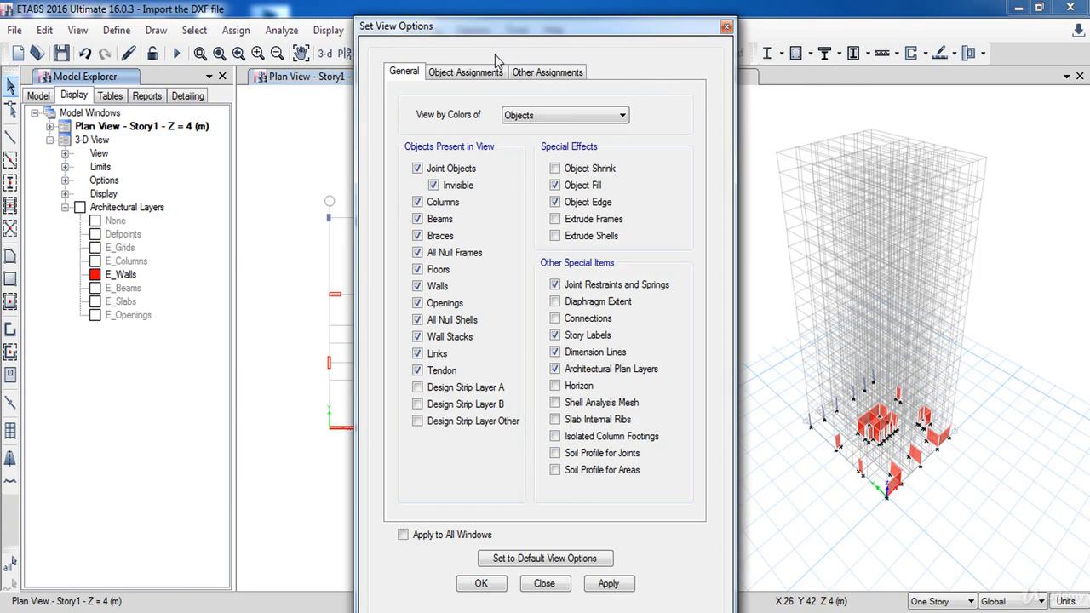
left_click(465, 71)
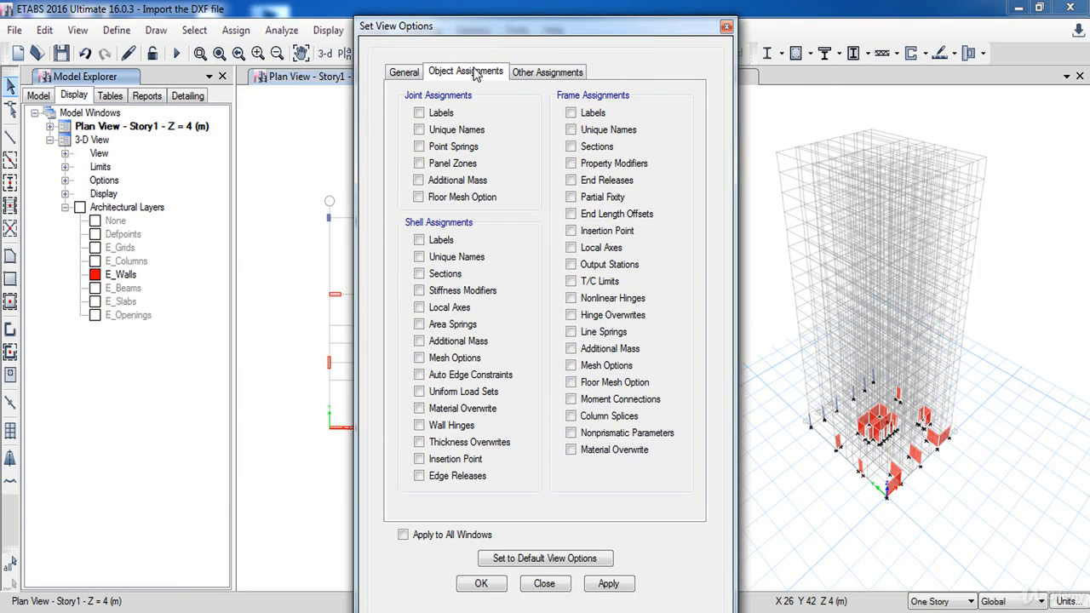
left_click(419, 307)
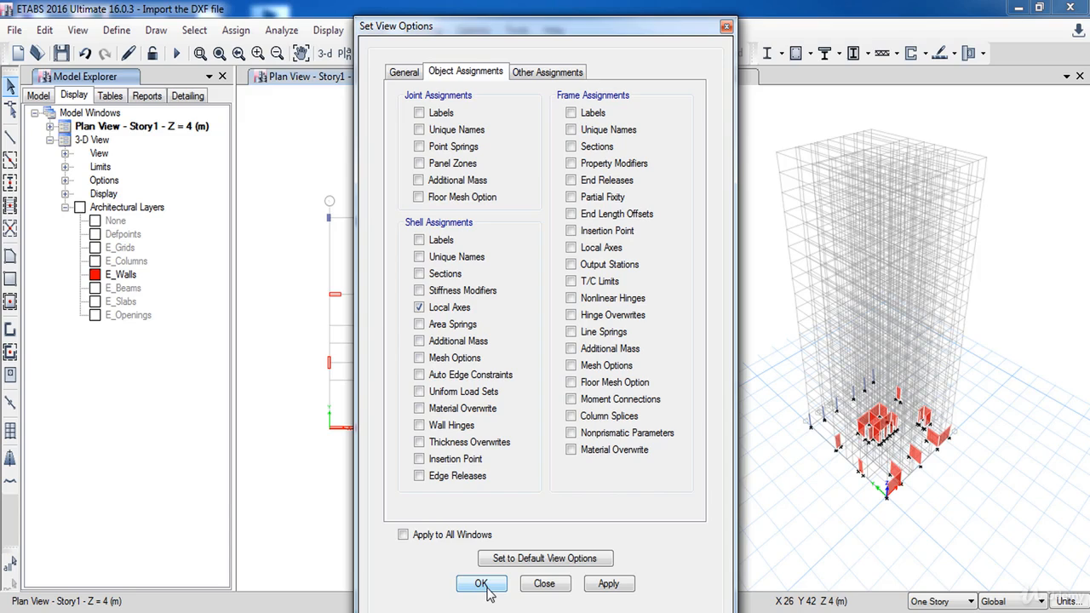
left_click(481, 583)
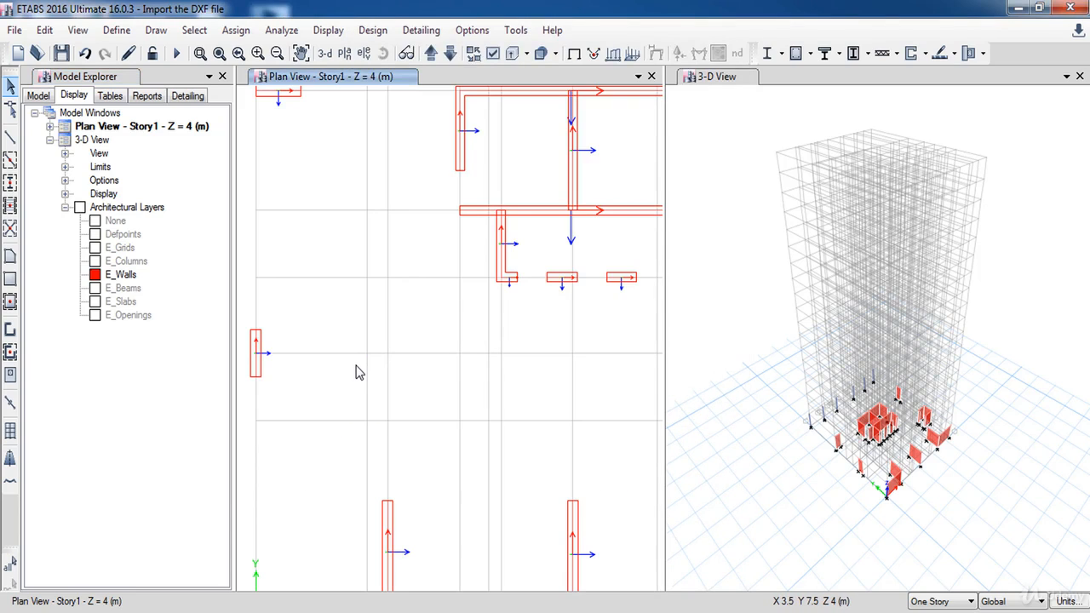
mouse_move(674, 330)
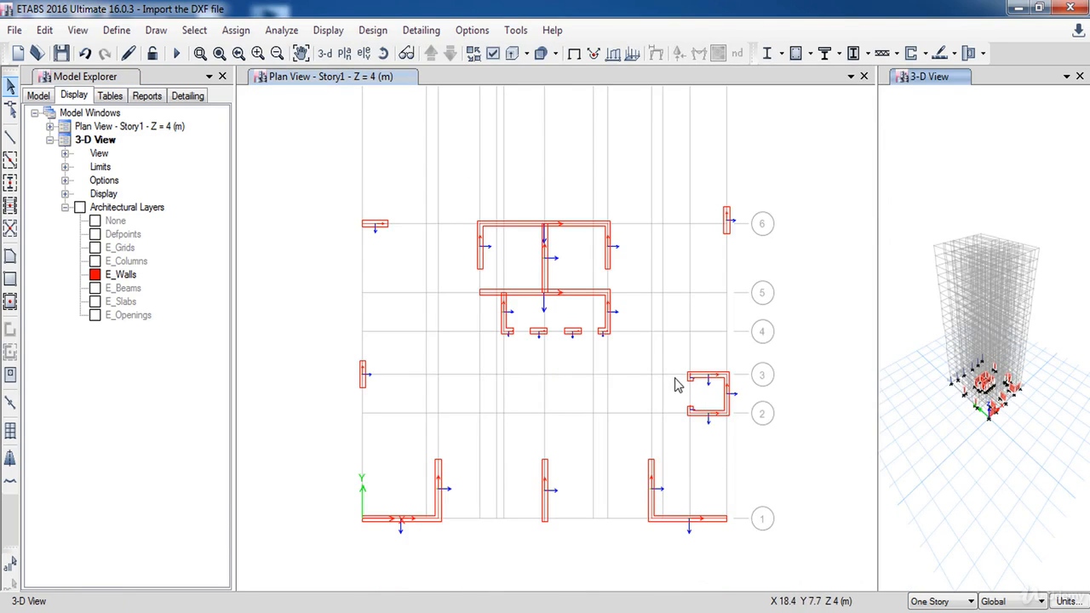
mouse_move(634, 357)
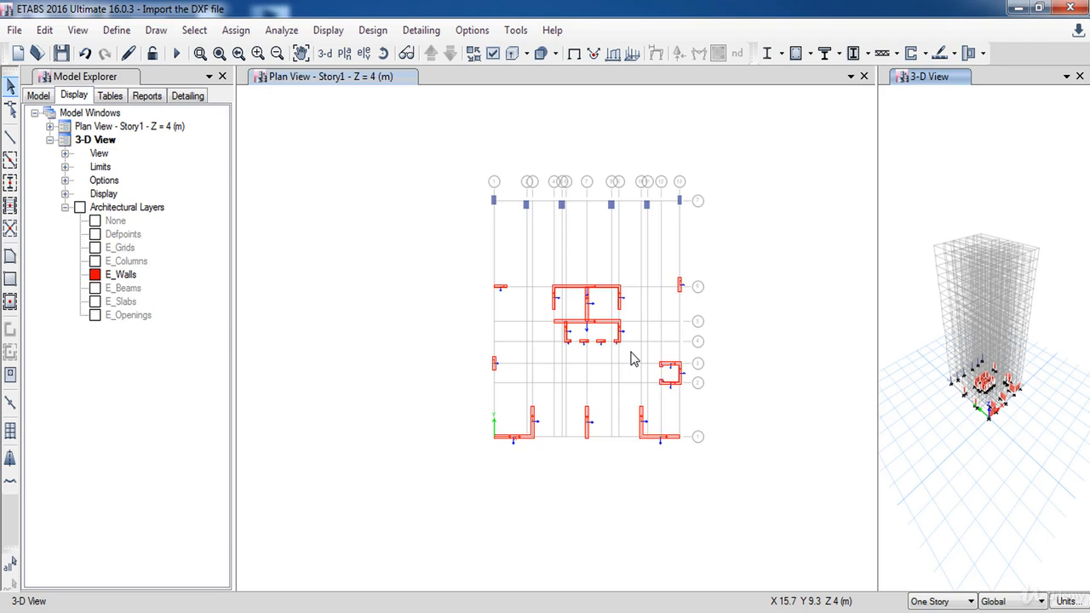
Hide the walls layer, show E_Slabs and pick the F 30 floor section for drawing.
right_click(119, 274)
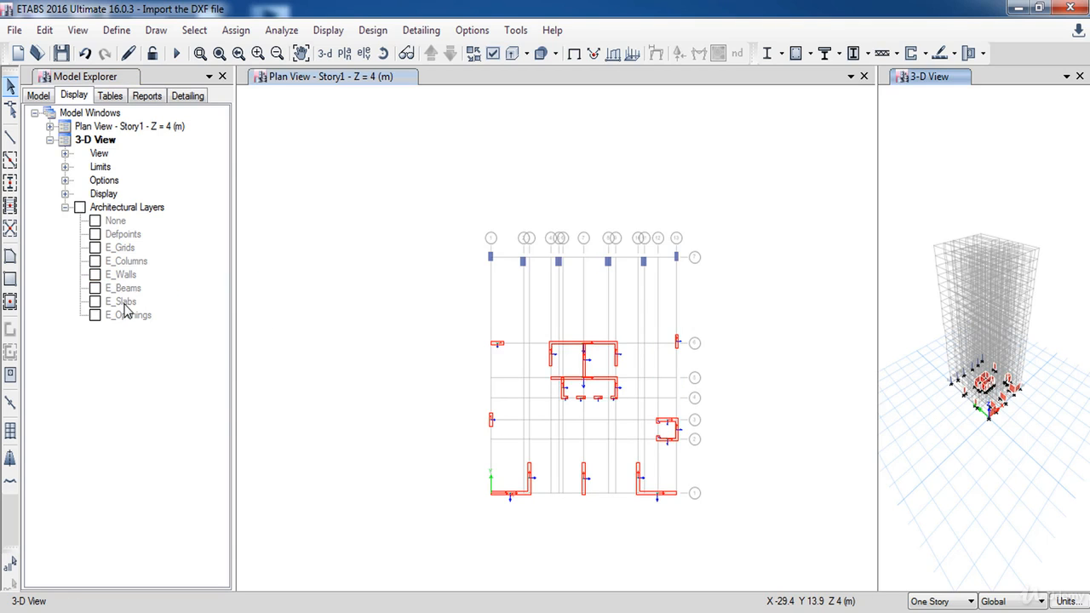
left_click(119, 299)
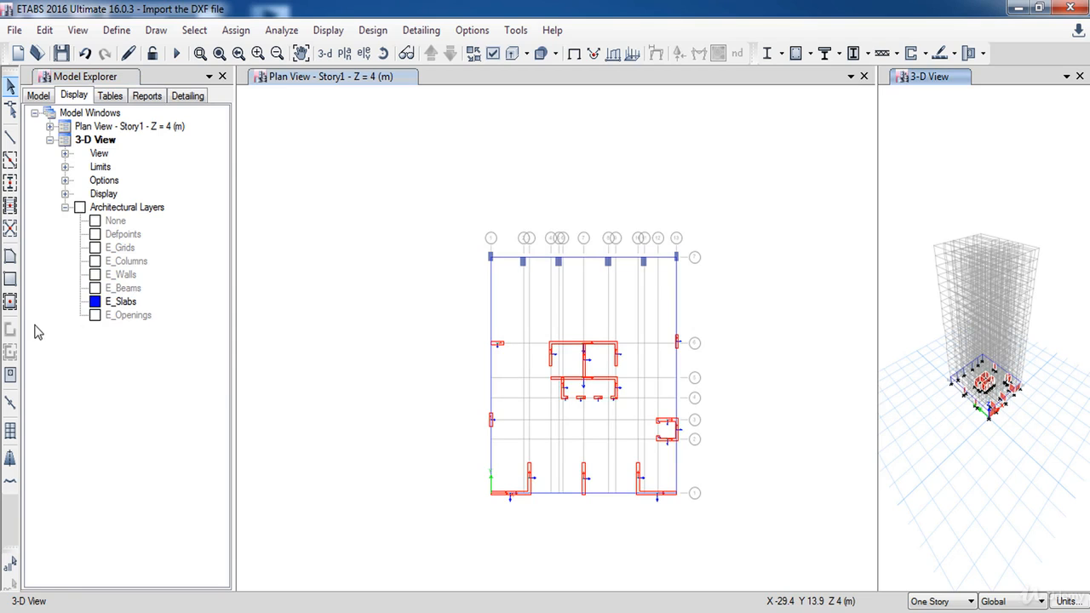
left_click(12, 279)
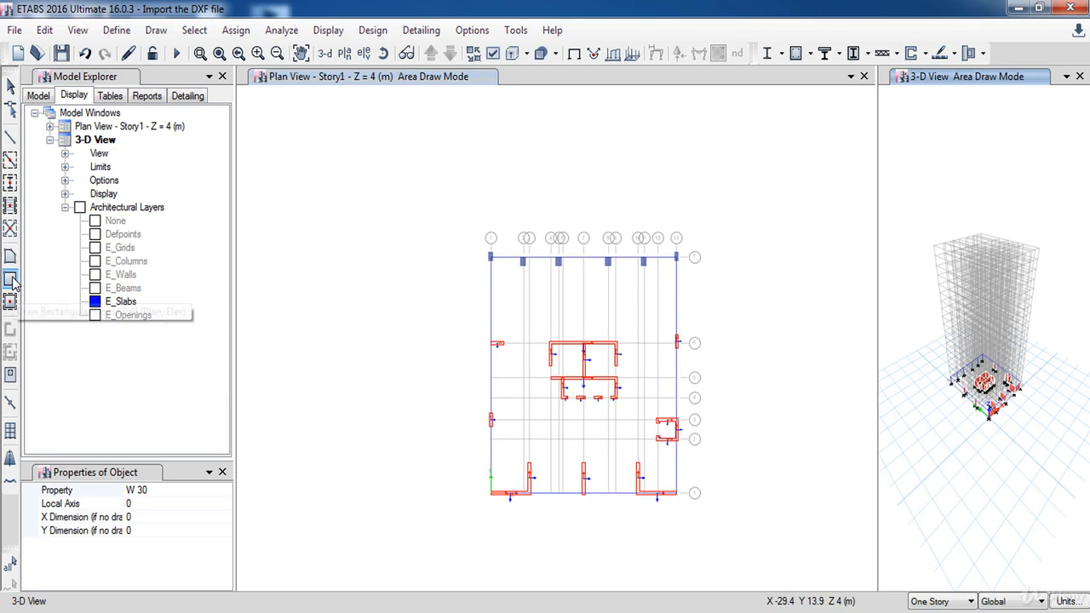
mouse_move(191, 493)
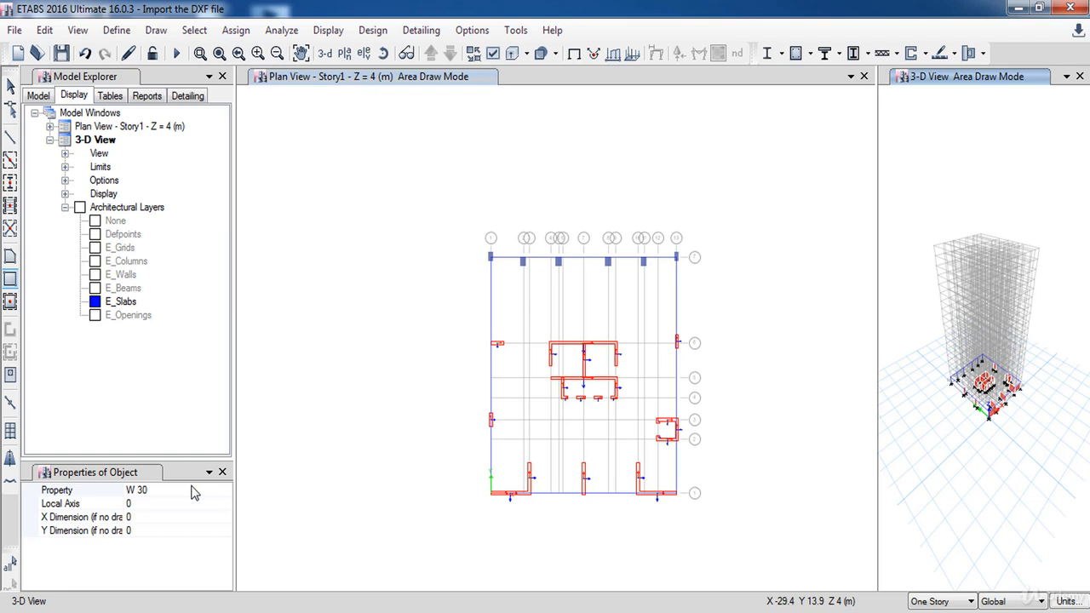
left_click(225, 491)
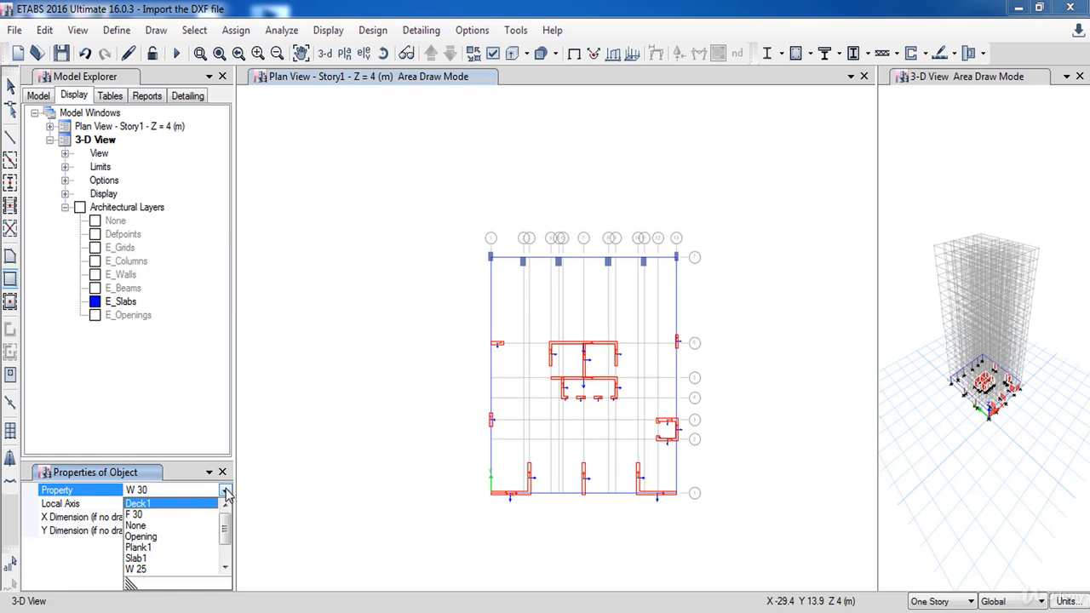
left_click(135, 515)
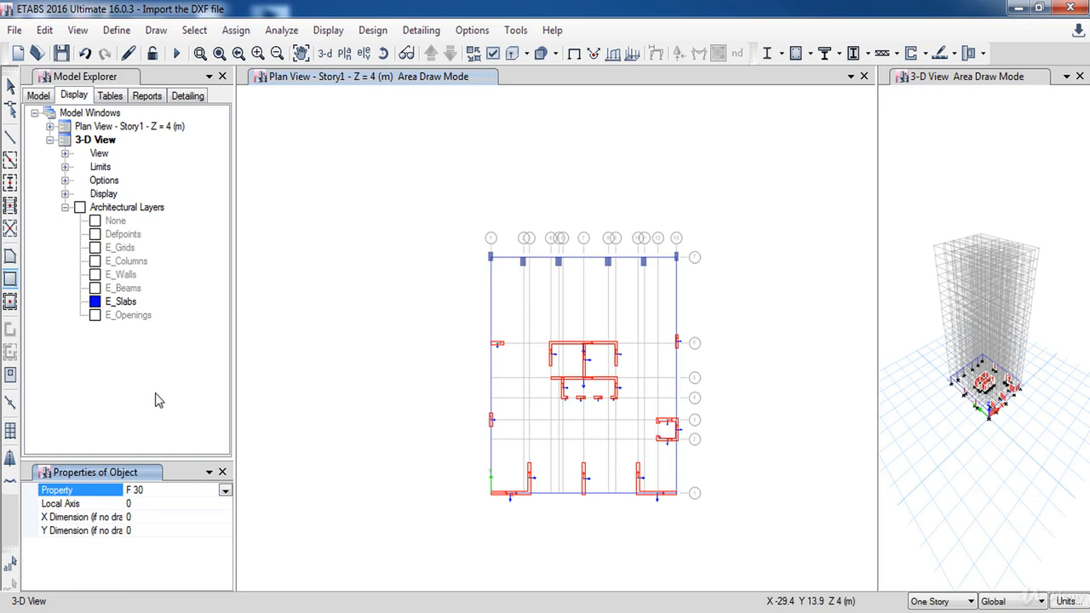
Create the Story1 floor slab from the slab outline, then hide the slab layer.
right_click(121, 302)
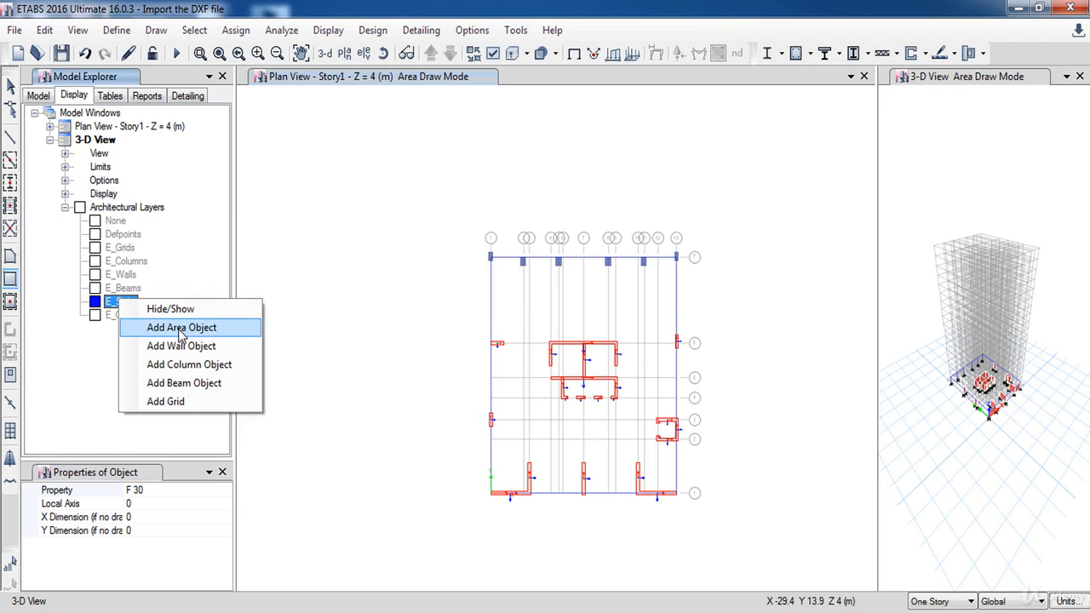
left_click(181, 327)
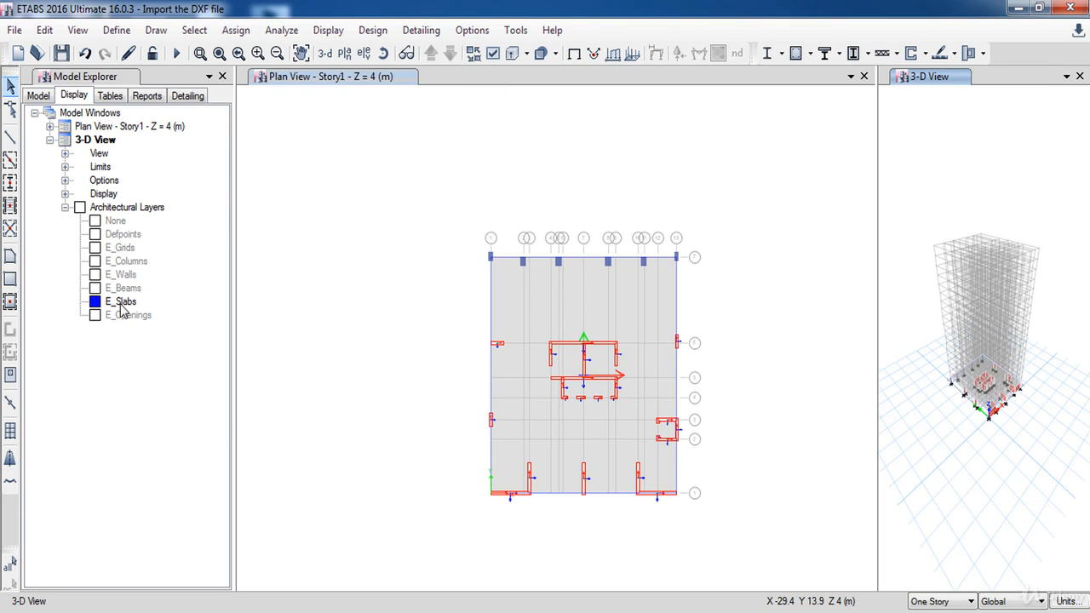
left_click(95, 301)
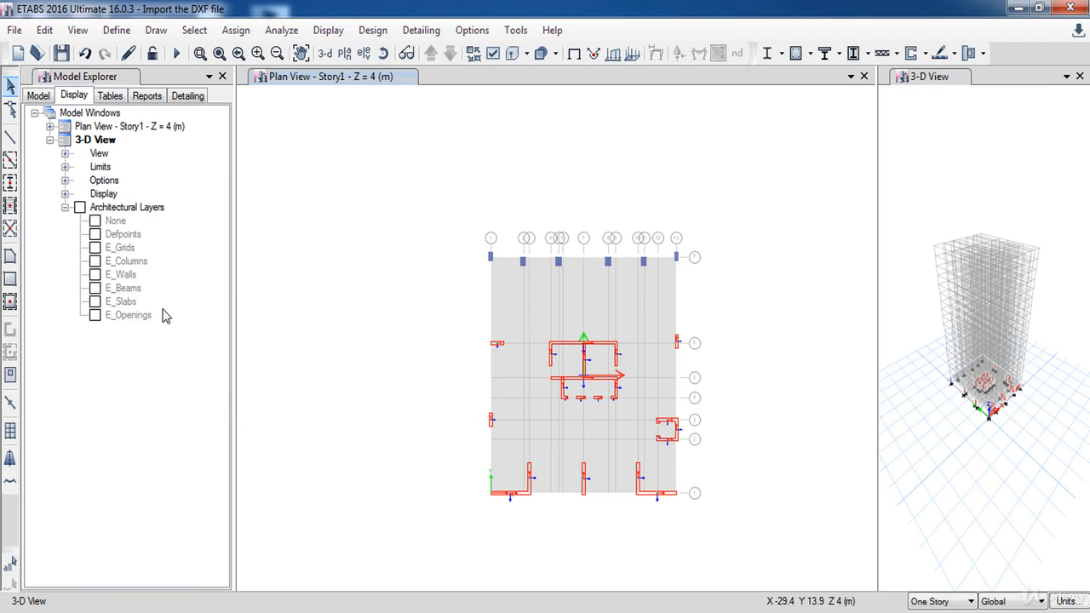
right_click(128, 316)
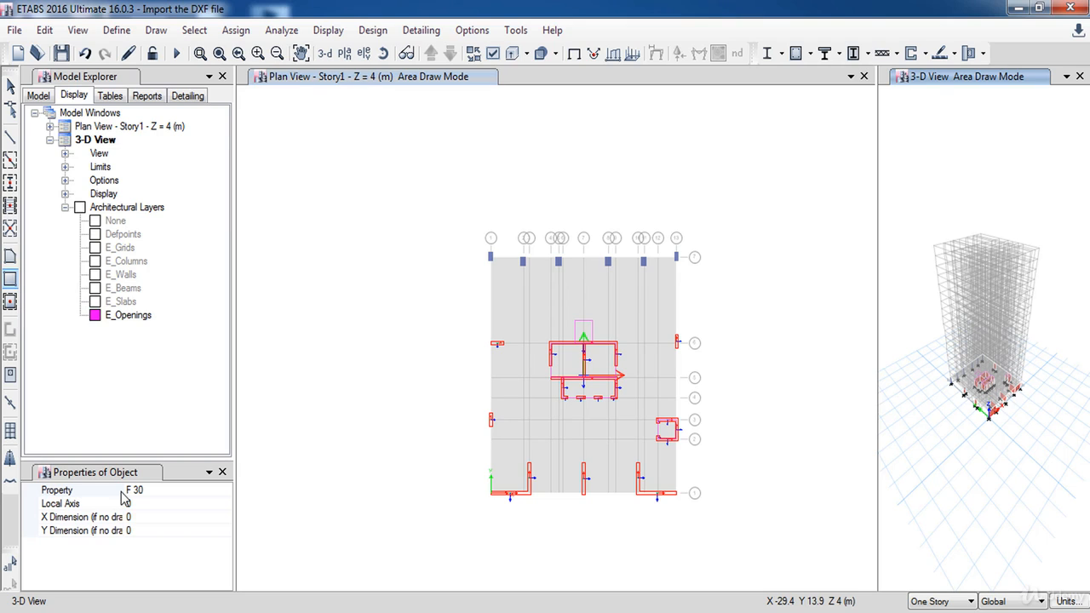
Draw Opening areas over the imported E_Openings outlines at the core and side shaft.
left_click(82, 491)
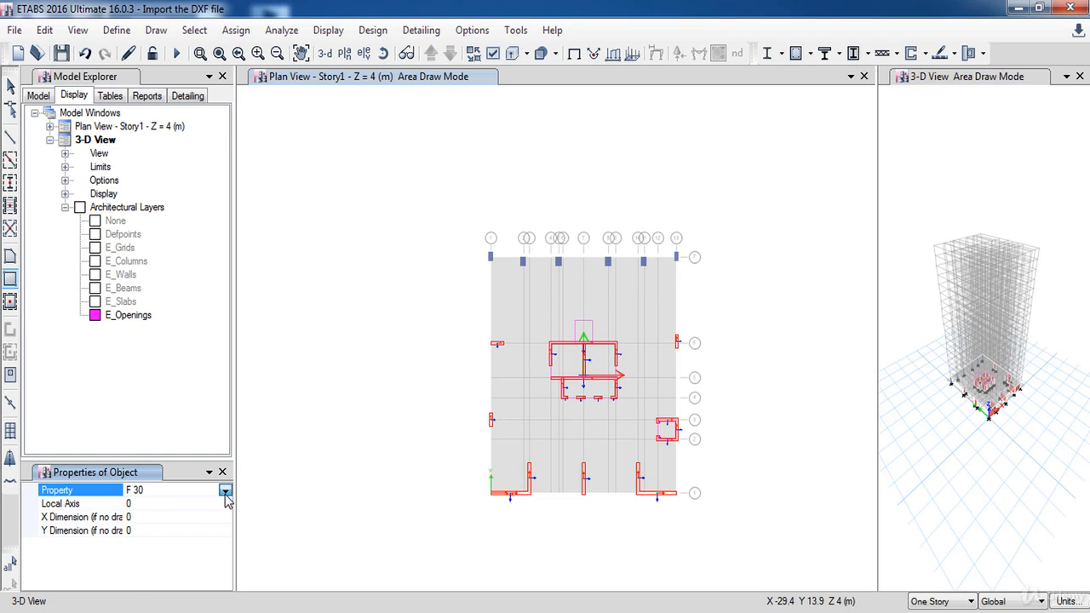
left_click(225, 491)
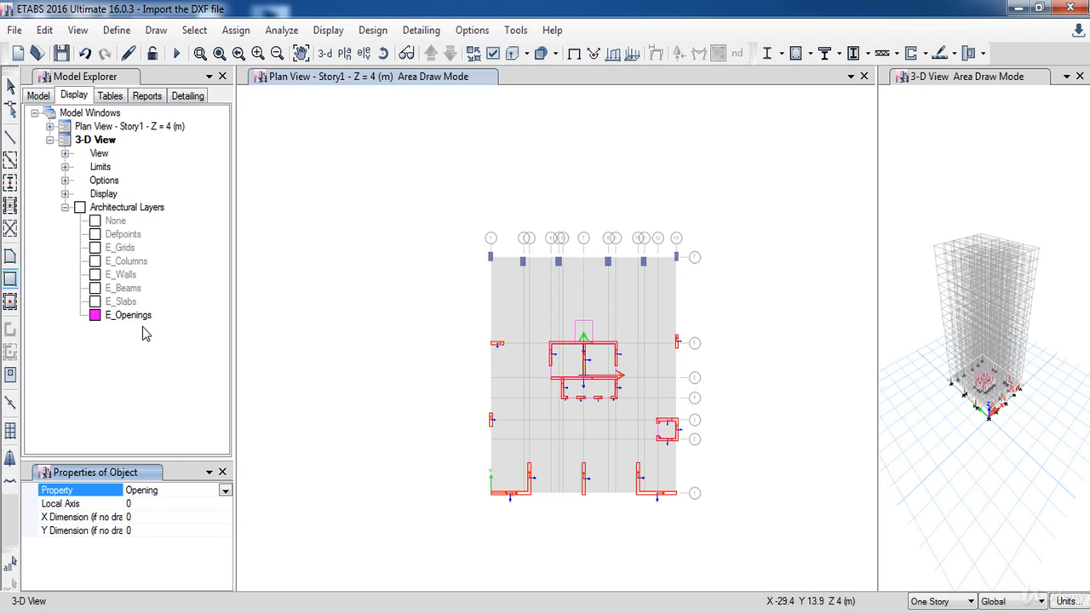
right_click(128, 315)
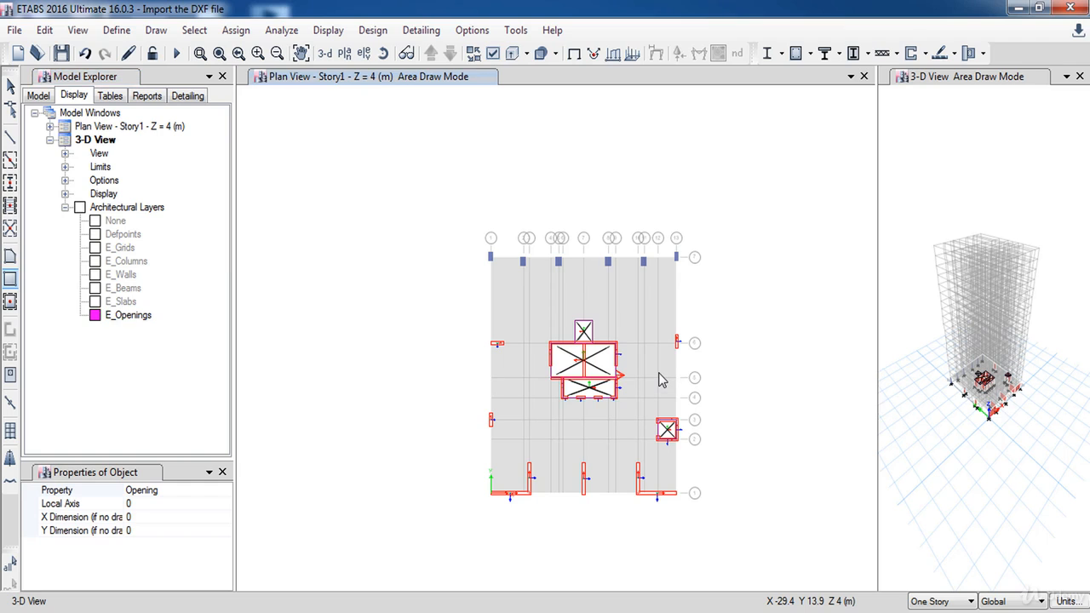
right_click(127, 313)
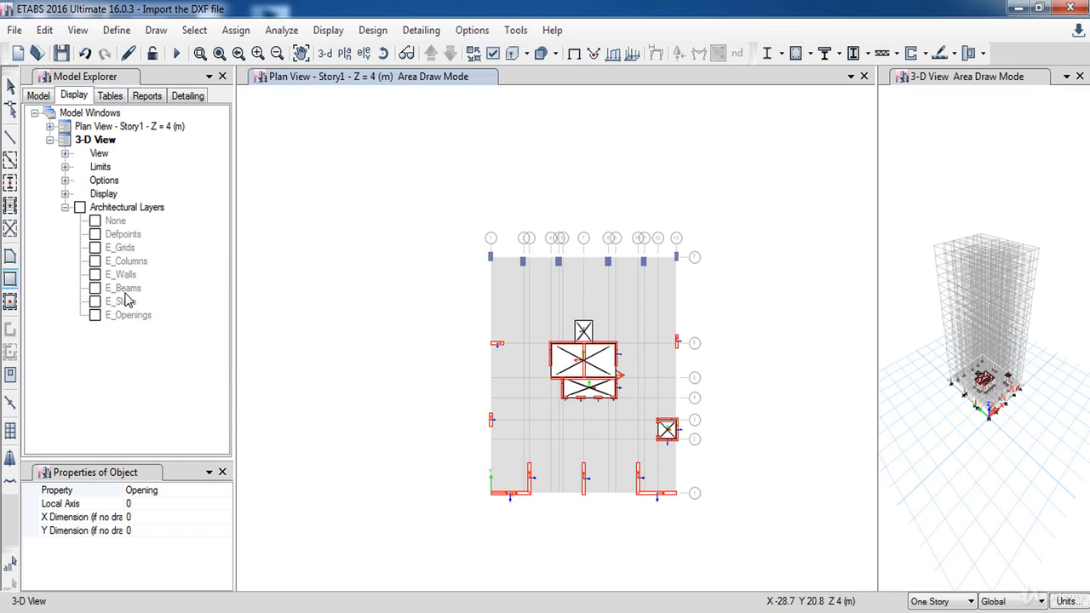
Show E_Beams and draw Frame lines with the B 30*90 section over the beam lines.
left_click(95, 288)
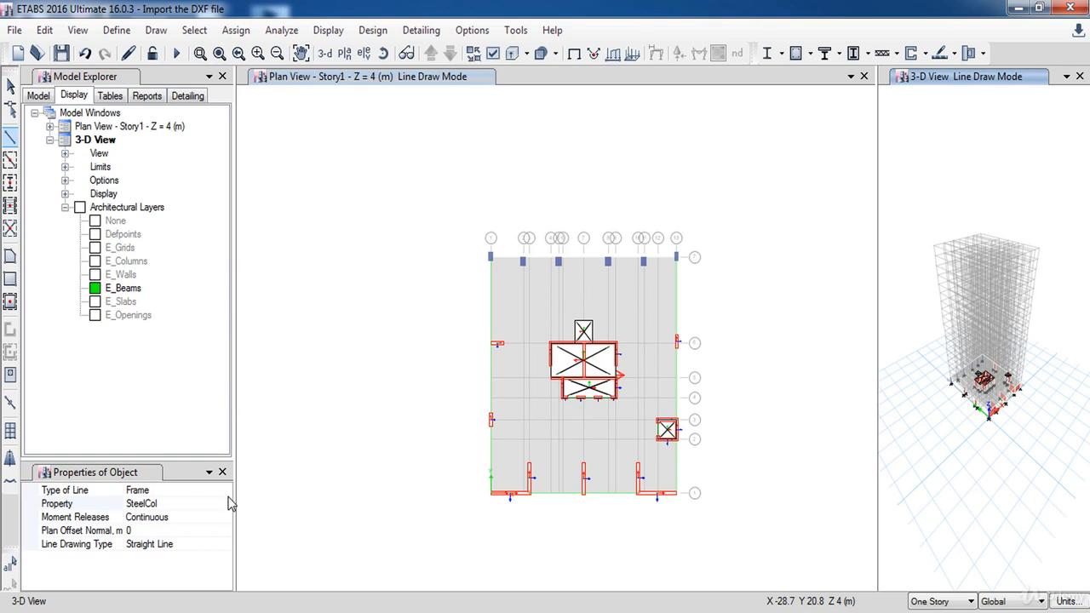
left_click(225, 491)
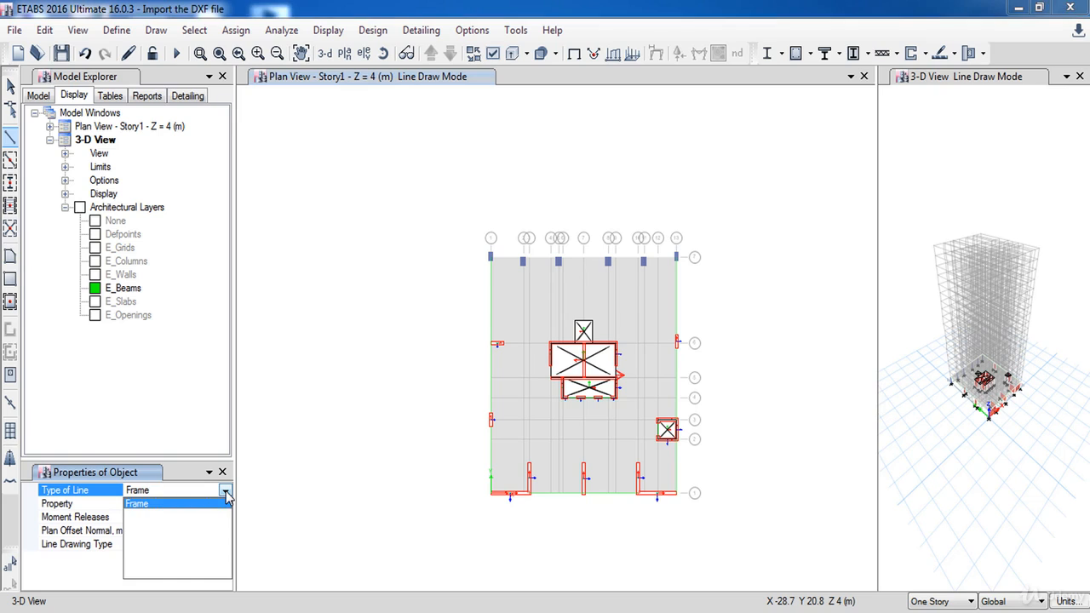
left_click(225, 504)
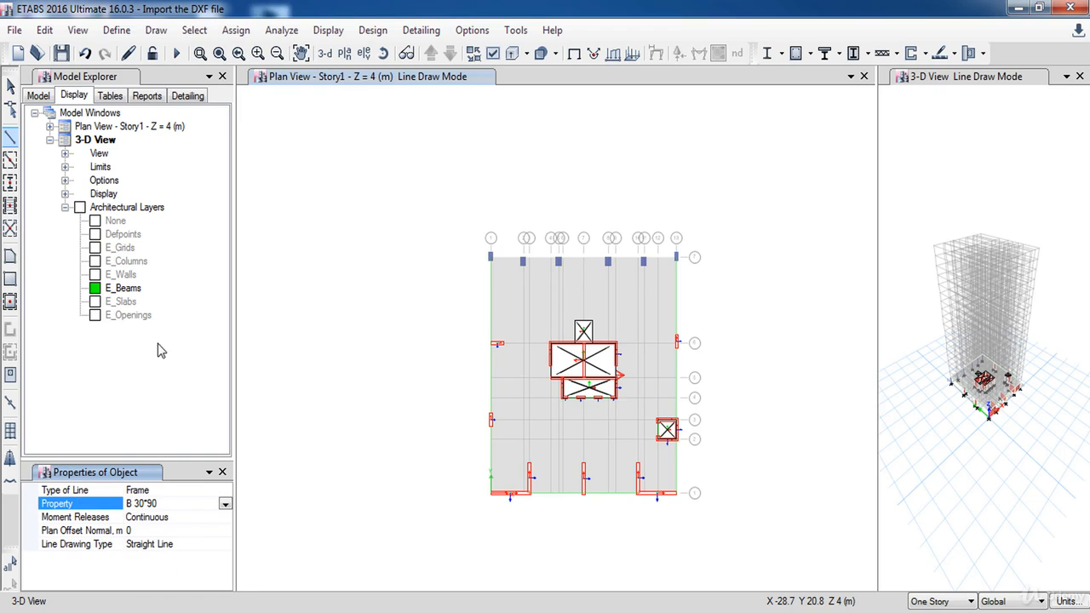
right_click(122, 286)
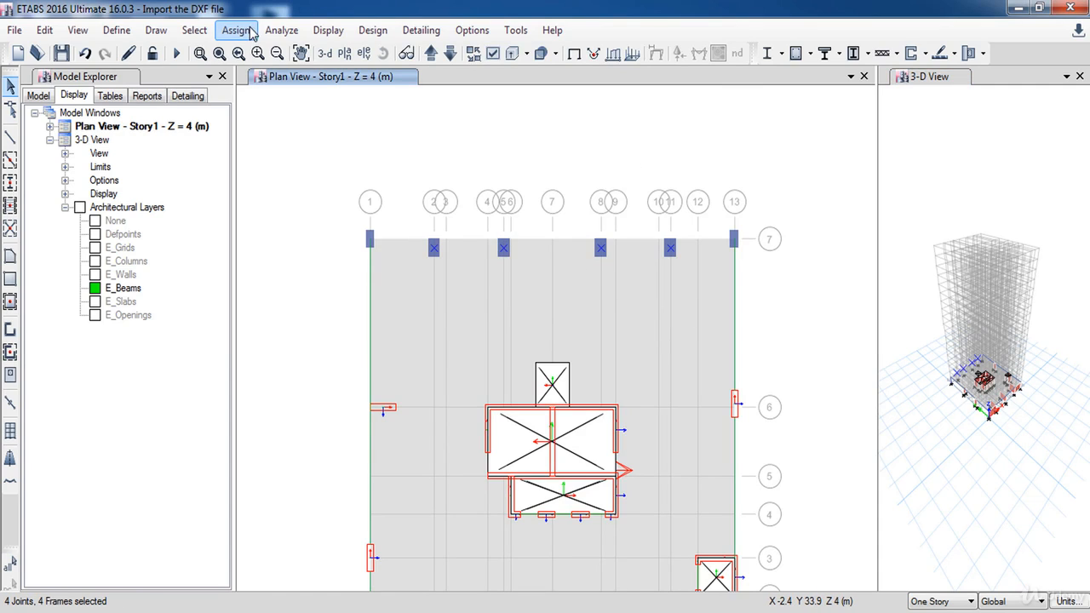
Assign RC rectangular frame sections to the selected top-edge Story1 columns via Assign > Frame > Section Property.
left_click(235, 30)
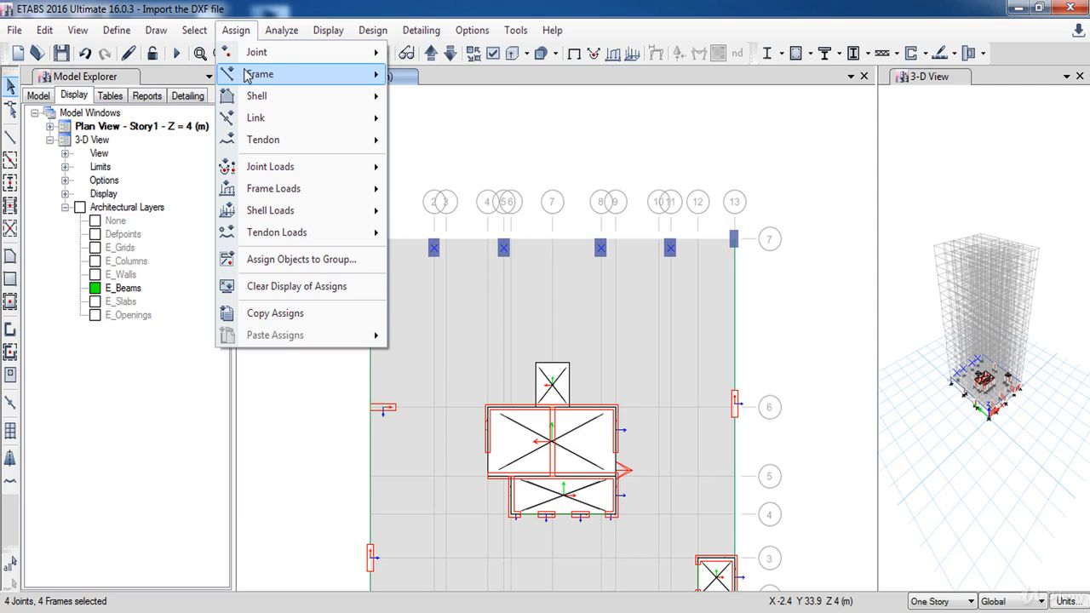
mouse_move(259, 75)
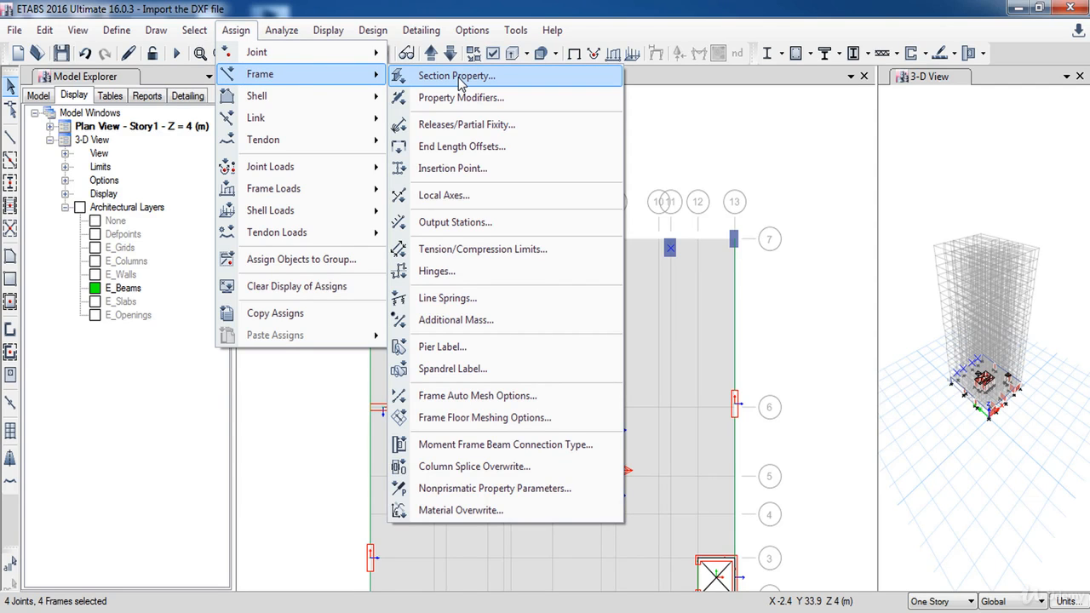
left_click(456, 75)
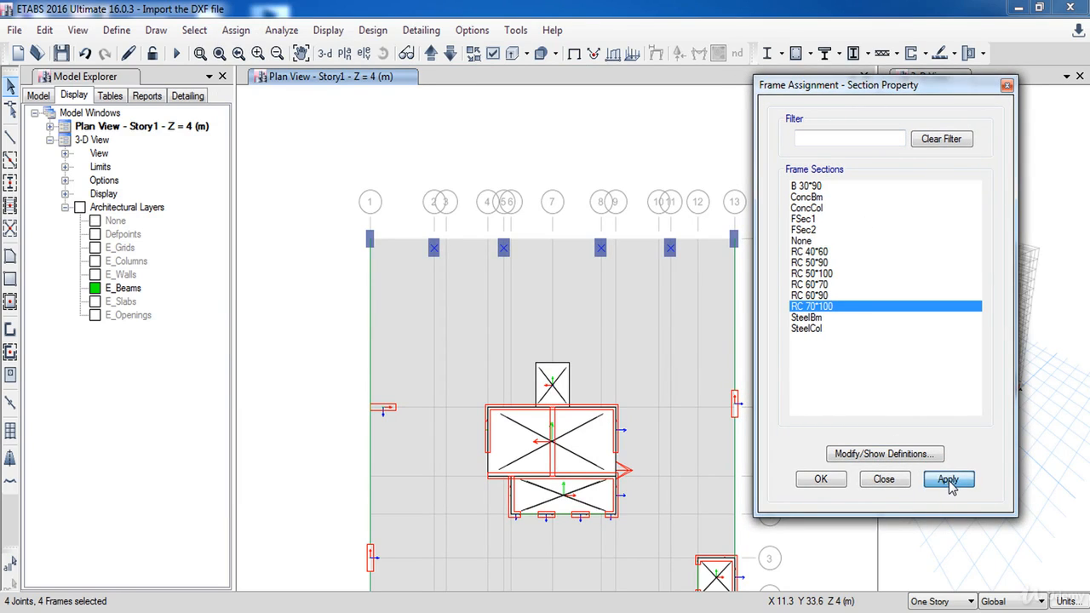
left_click(948, 479)
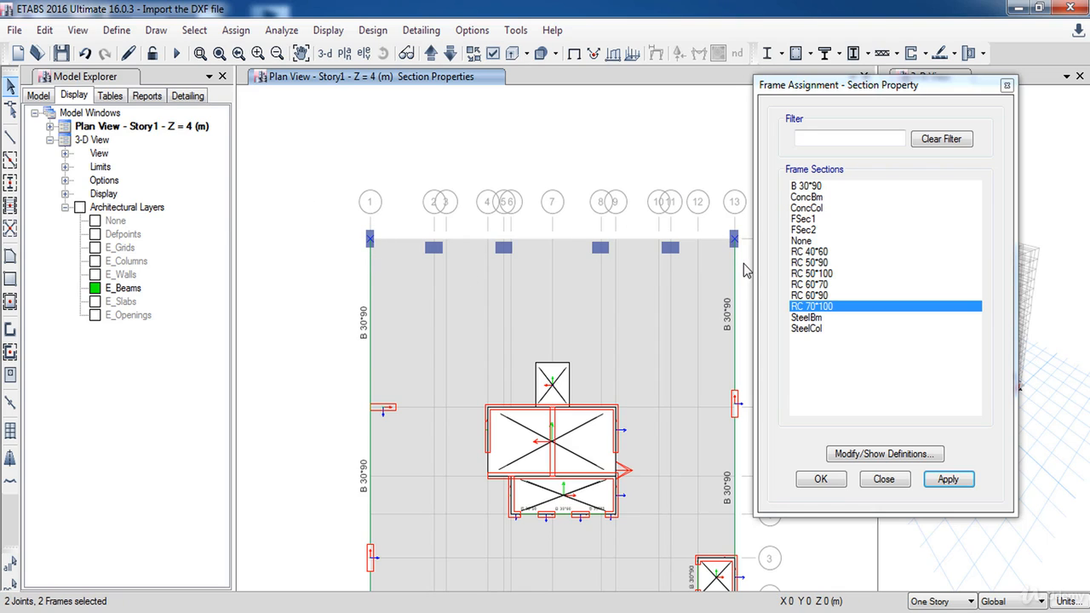
mouse_move(748, 271)
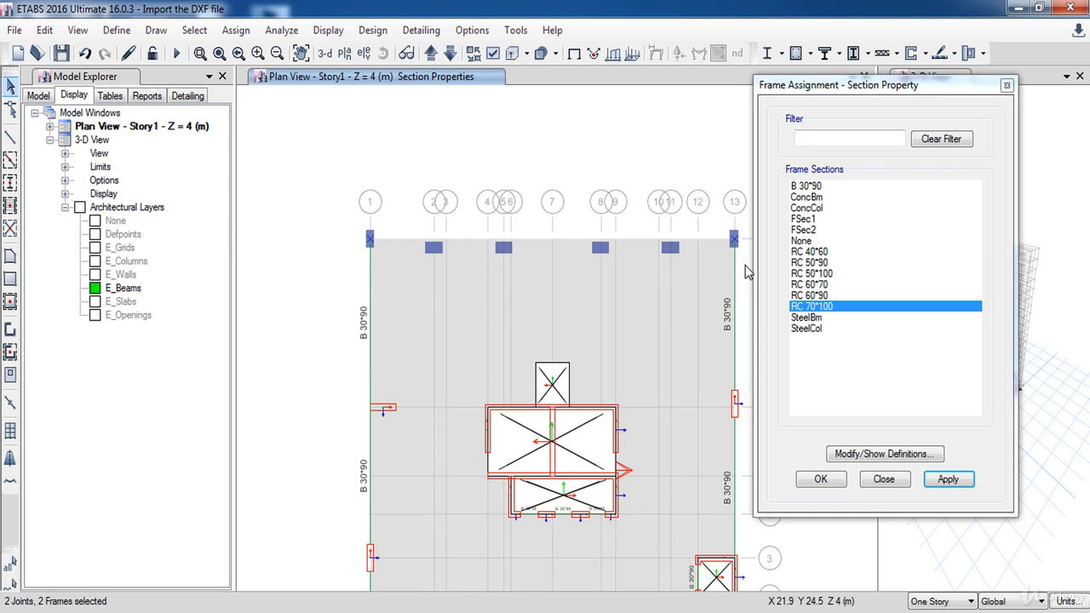
mouse_move(835, 303)
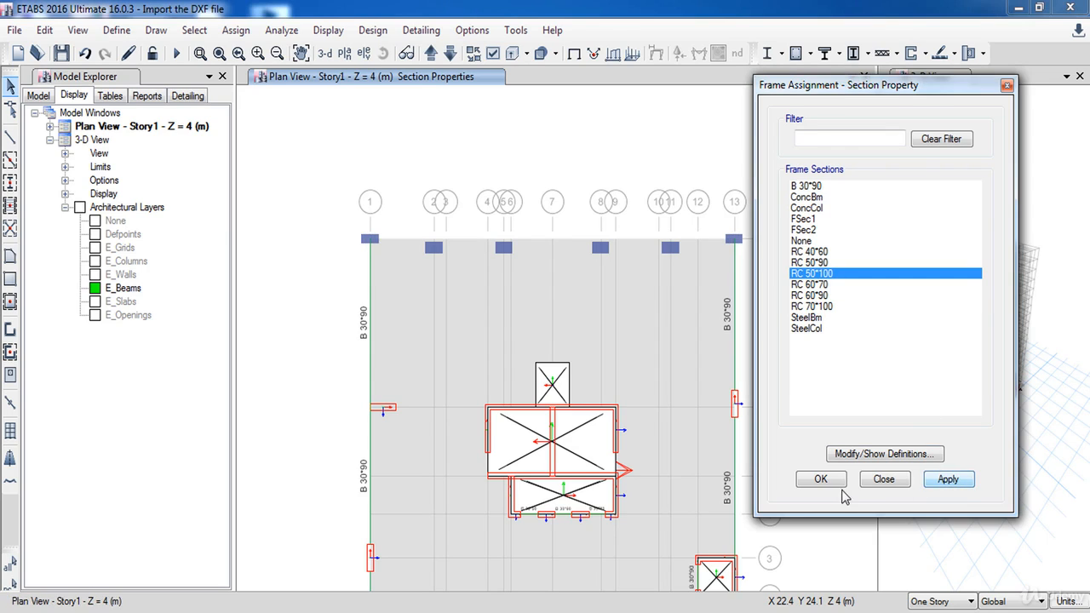
left_click(821, 479)
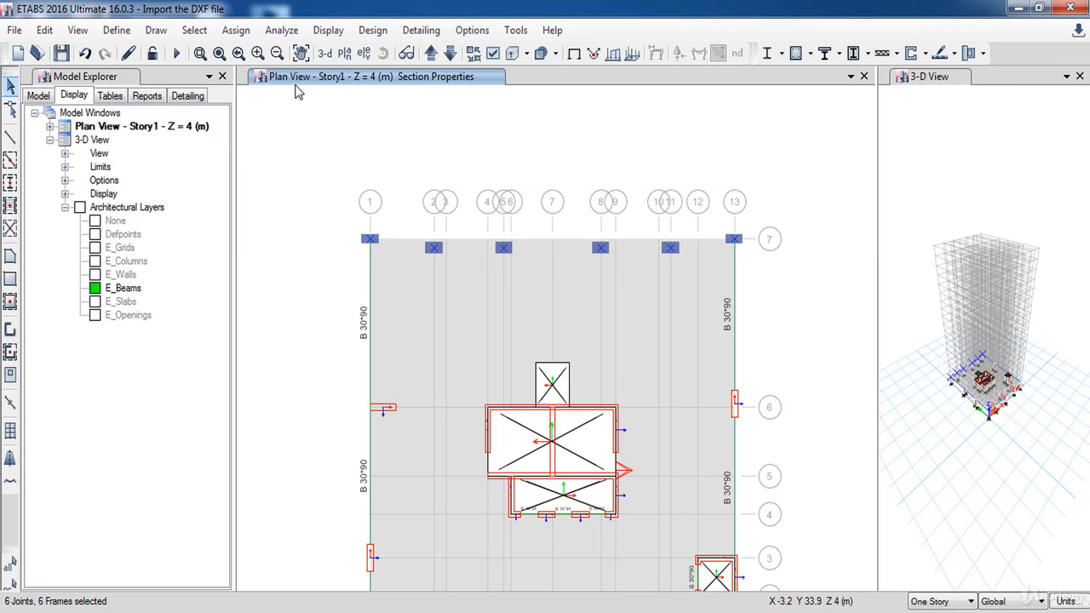
Set the selected columns' local axes angle to 90 degrees via Assign > Frame > Local Axes.
left_click(235, 31)
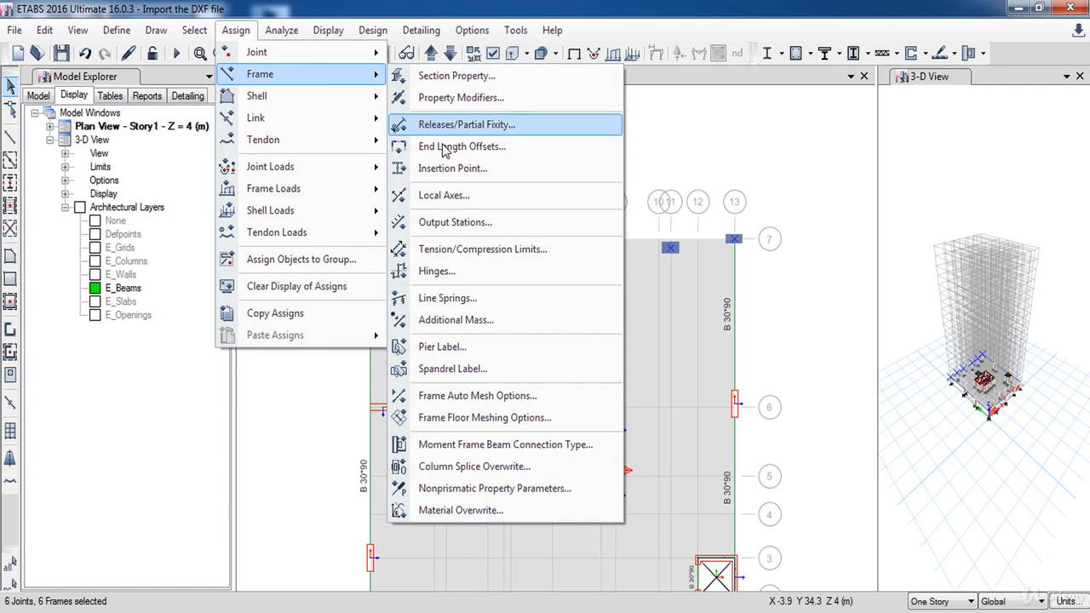
left_click(443, 194)
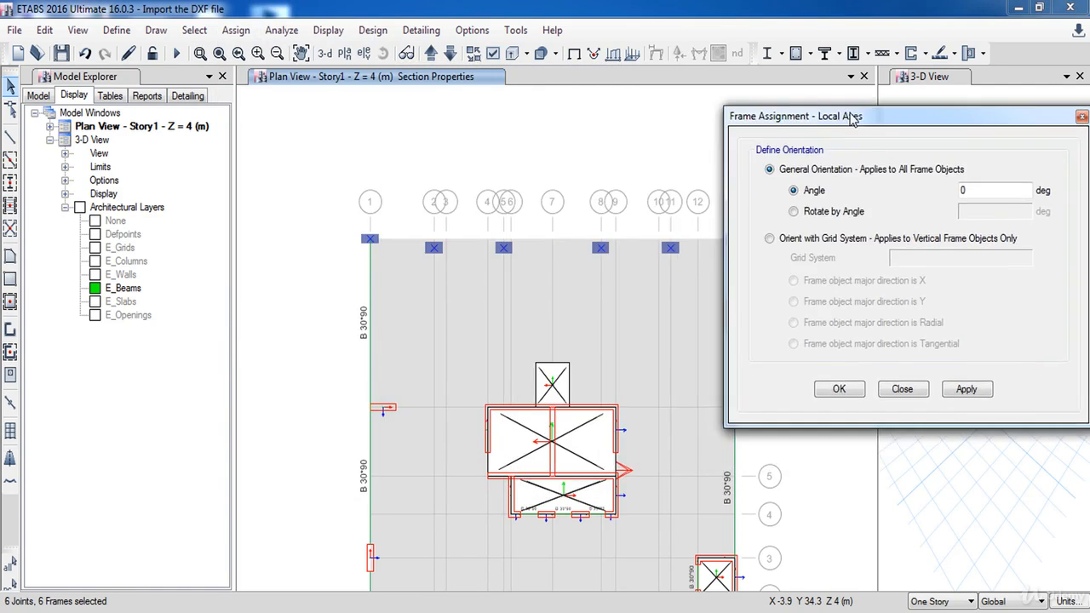
type("90")
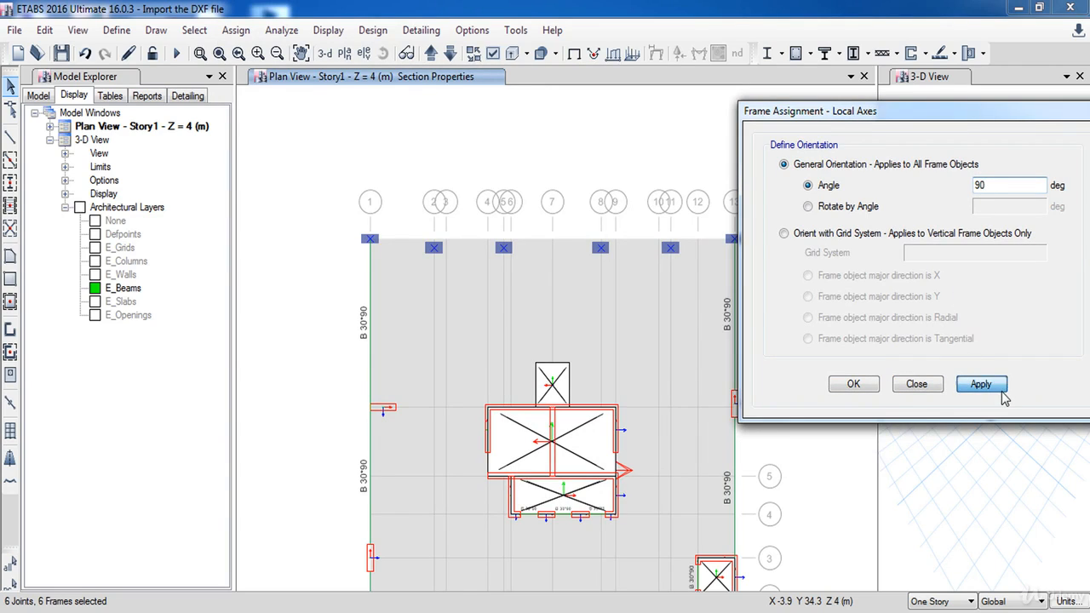
left_click(853, 383)
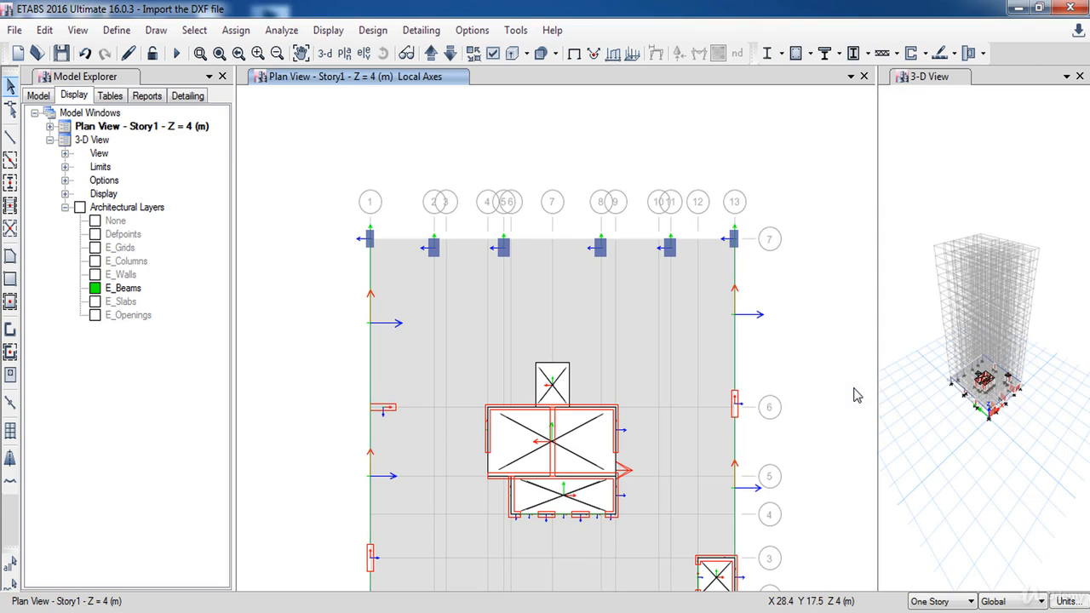
mouse_move(644, 264)
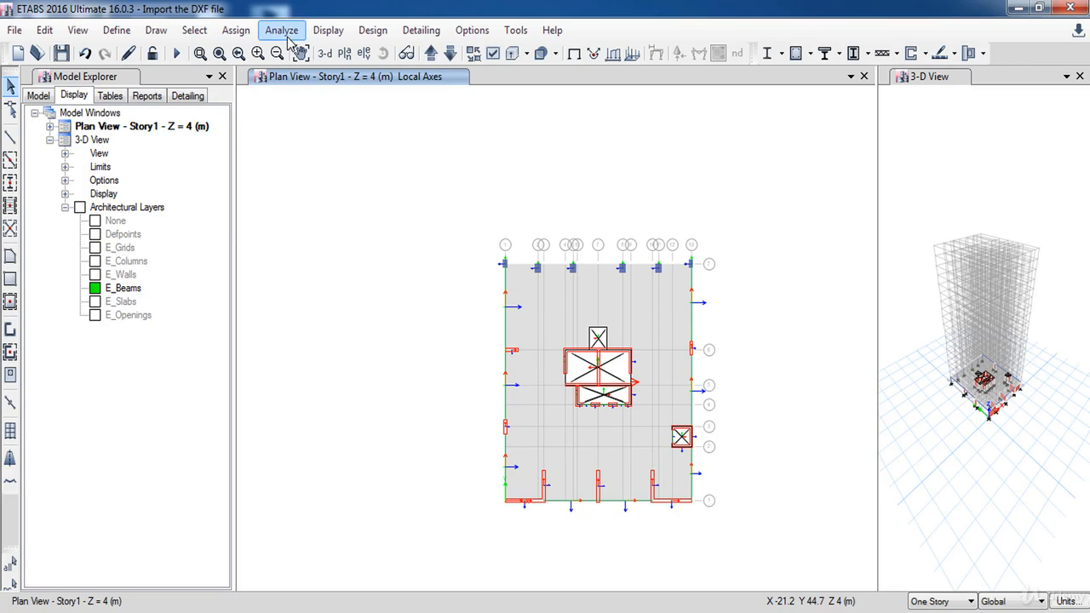
Run Check Model with all checks selected and dismiss the no-warnings message.
left_click(282, 31)
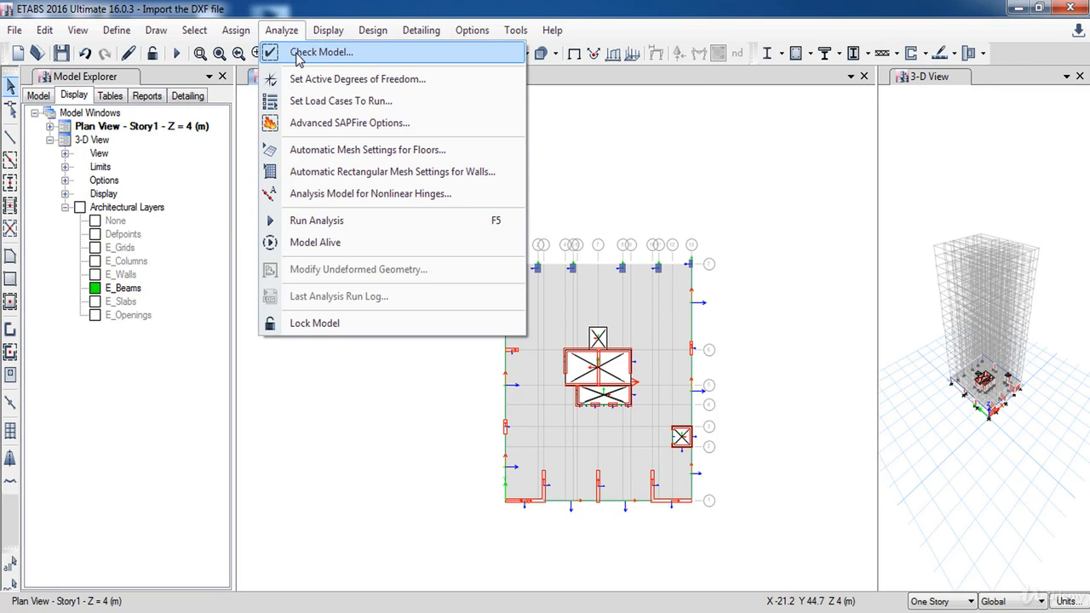
left_click(320, 51)
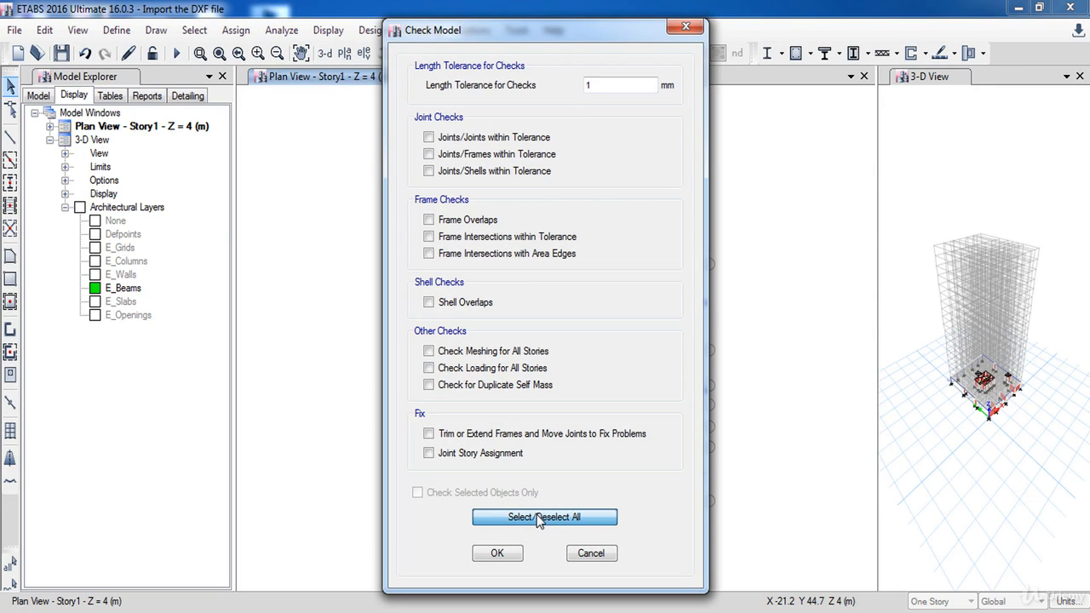
left_click(545, 518)
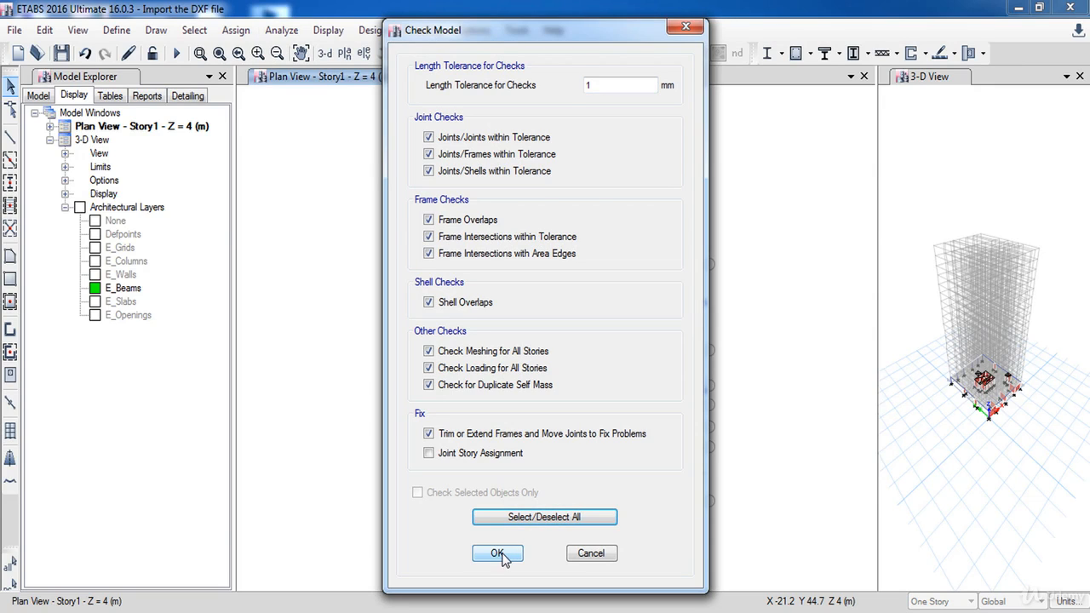
left_click(498, 553)
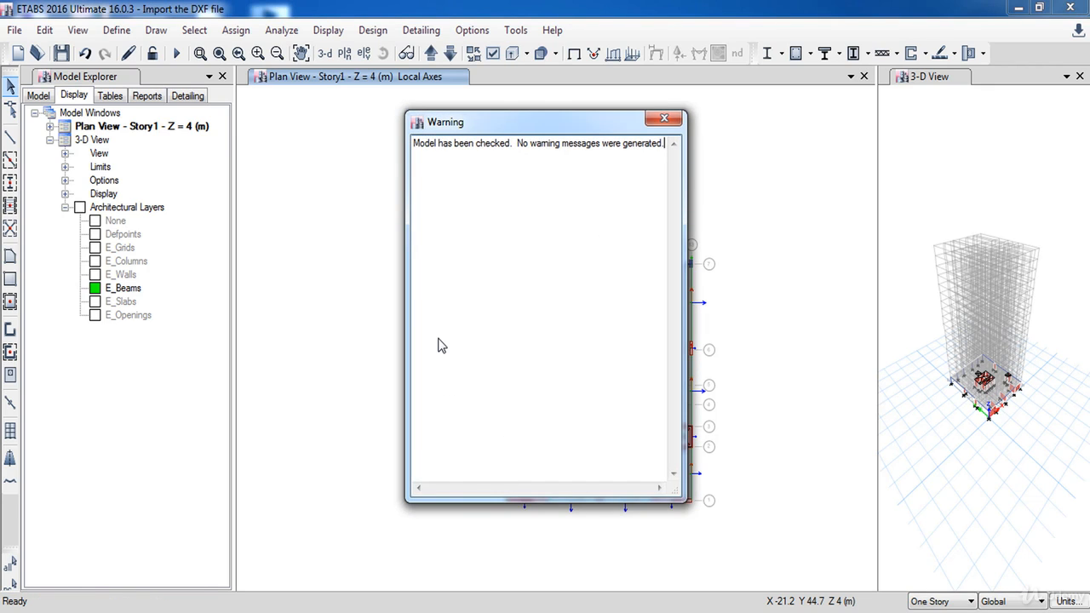
mouse_move(560, 153)
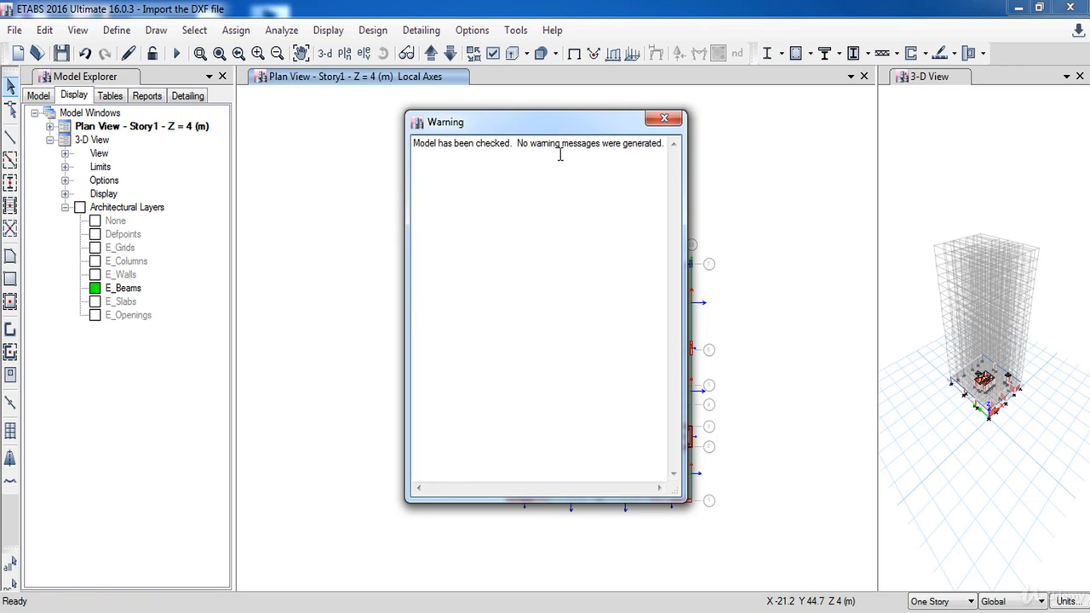
mouse_move(535, 145)
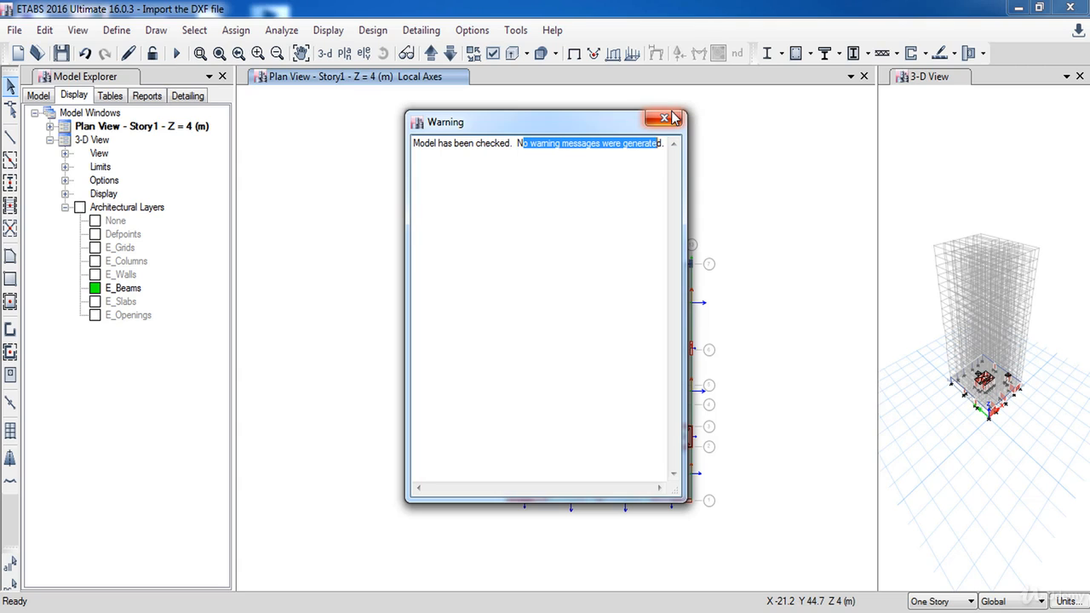
left_click(664, 118)
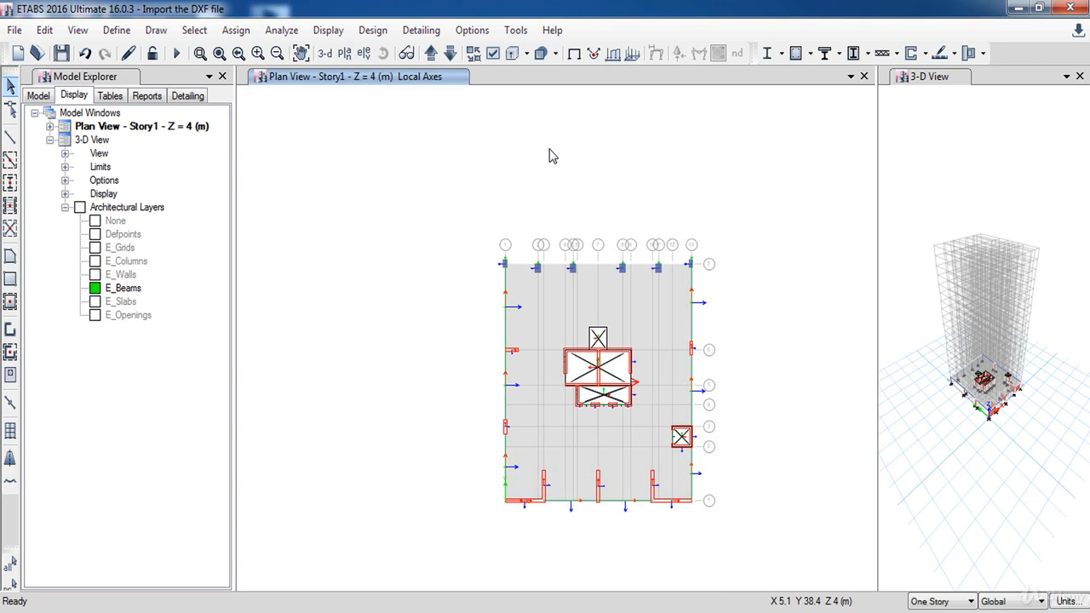